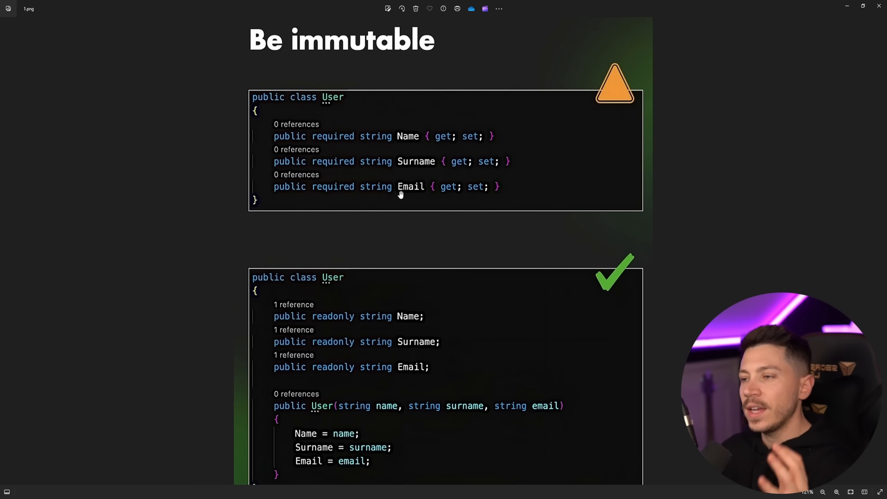
{"action": "mouse_move", "coordinate": [478, 131]}
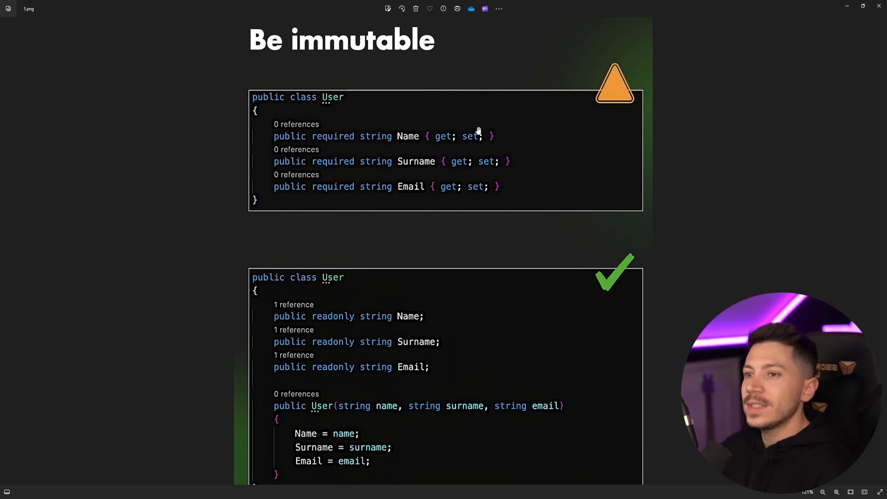
{"action": "mouse_move", "coordinate": [598, 76]}
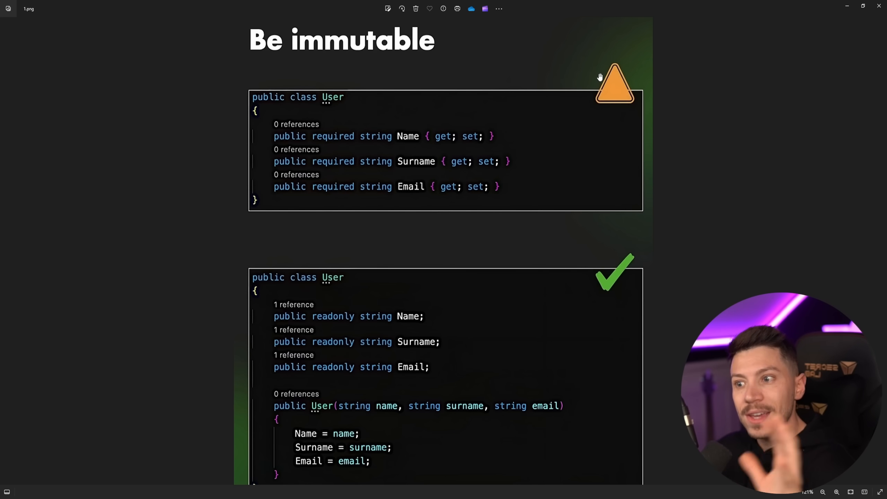
Step: Scroll through the Photos image showing the Reactions tally of 239 reactions
{"action": "scroll", "scroll_direction": "down", "scroll_amount": 3}
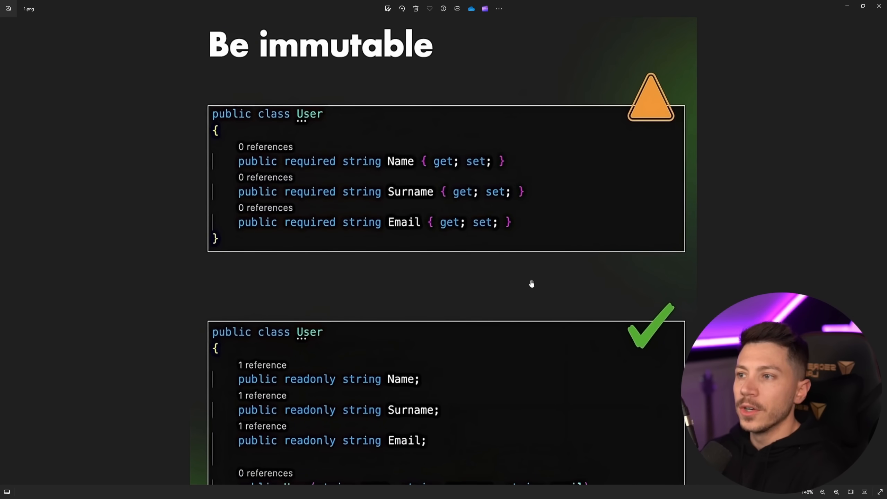
{"action": "mouse_move", "coordinate": [425, 214]}
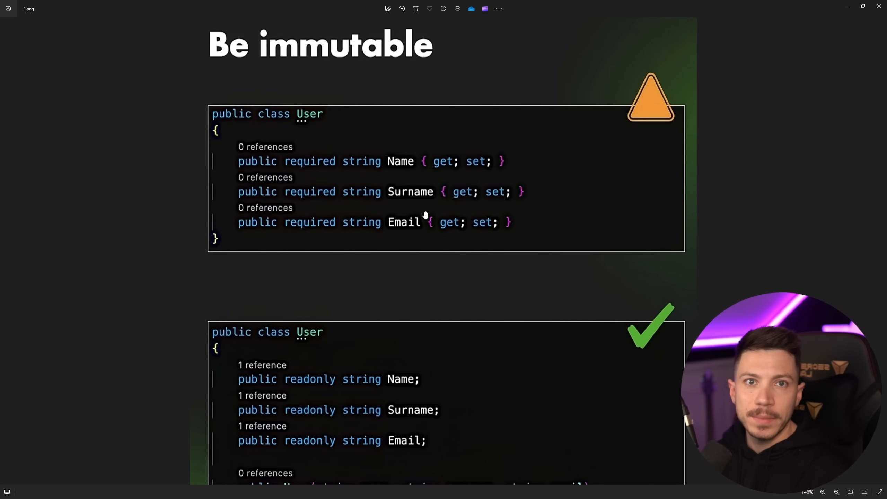
{"action": "mouse_move", "coordinate": [329, 171]}
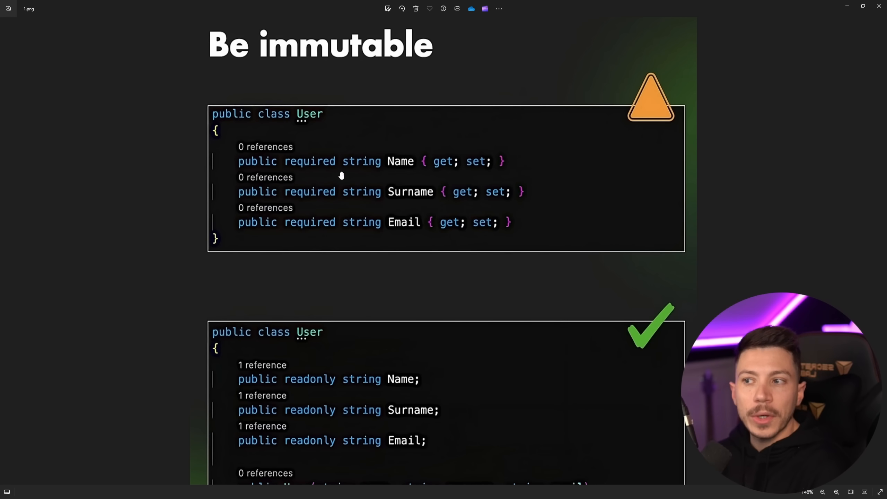
{"action": "mouse_move", "coordinate": [458, 167]}
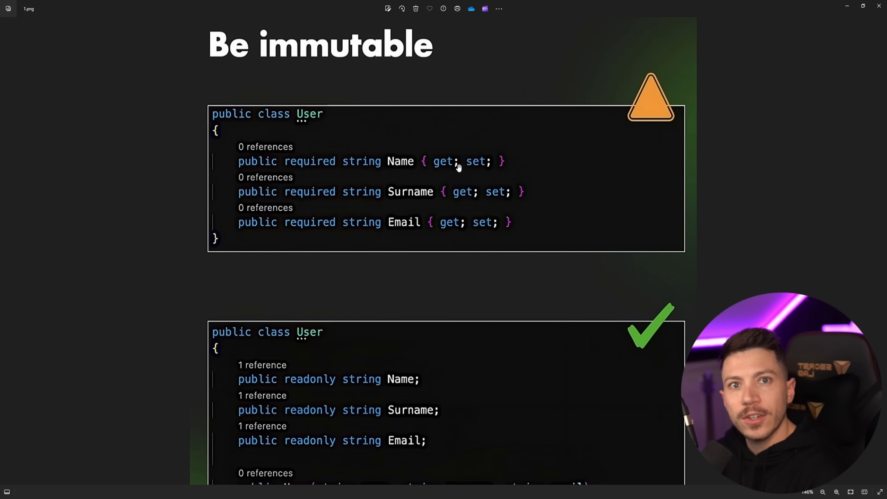
{"action": "mouse_move", "coordinate": [356, 165]}
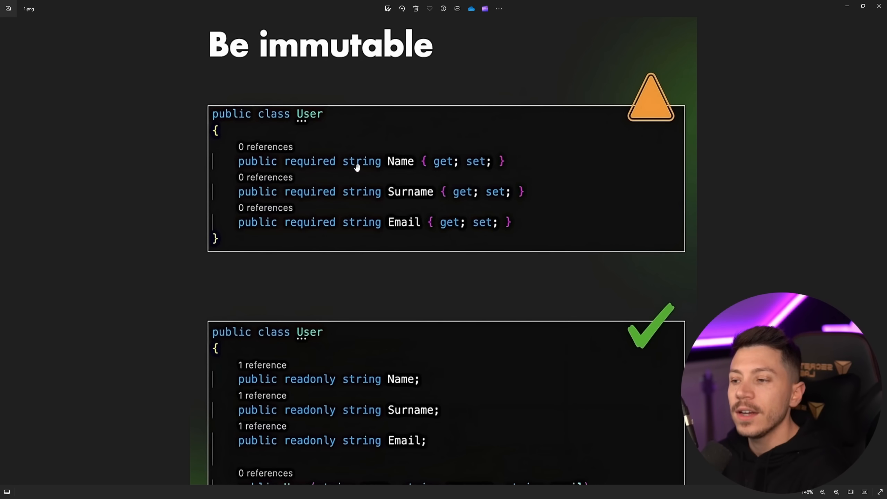
{"action": "scroll", "scroll_direction": "down", "scroll_amount": 3}
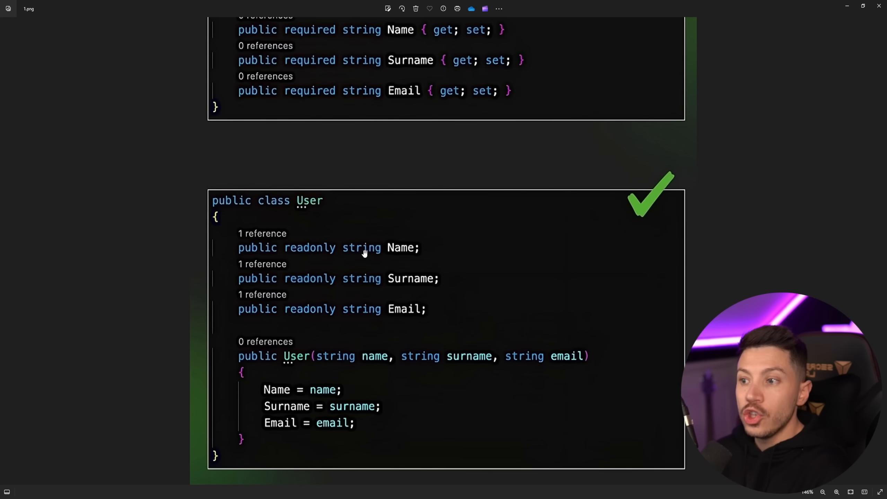
{"action": "mouse_move", "coordinate": [309, 256]}
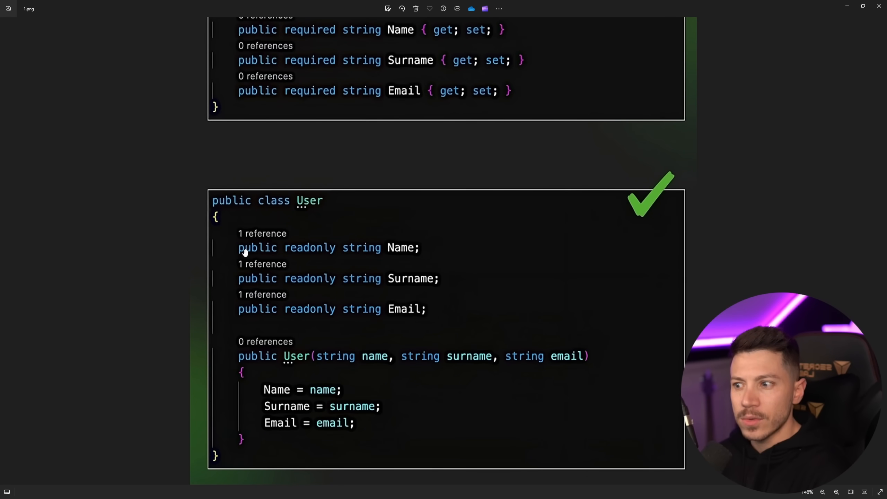
{"action": "mouse_move", "coordinate": [265, 337]}
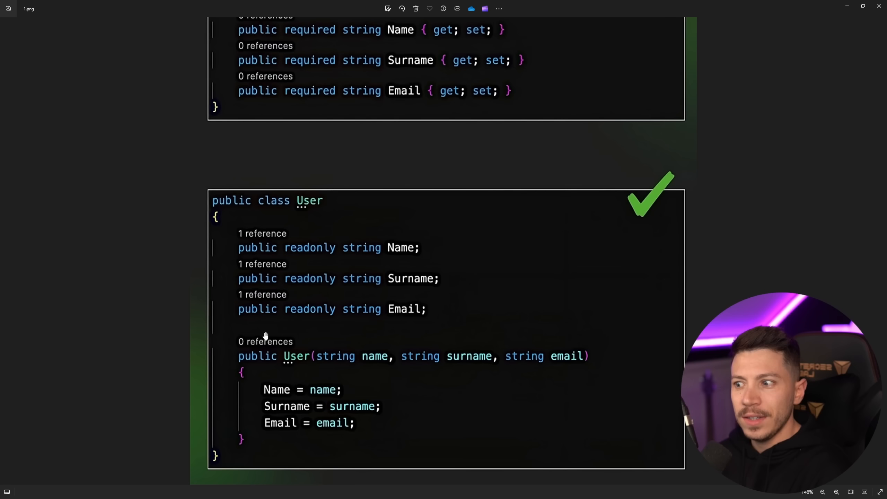
{"action": "mouse_move", "coordinate": [288, 331]}
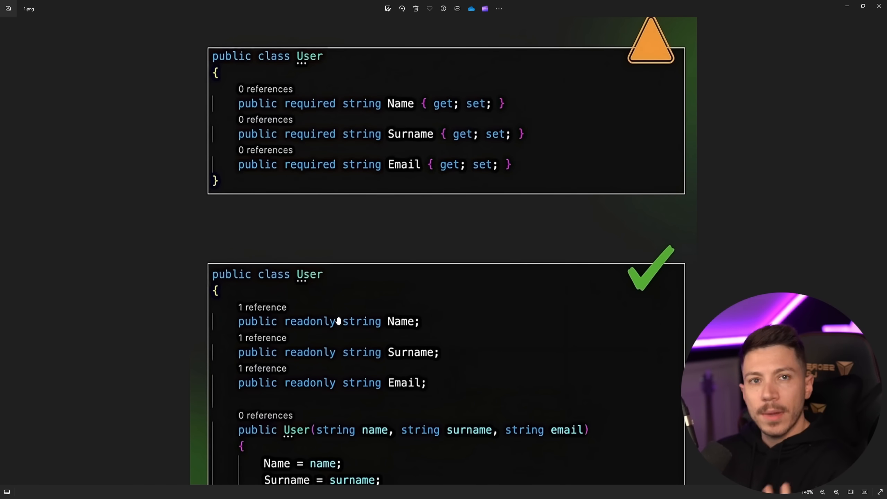
{"action": "mouse_move", "coordinate": [375, 127]}
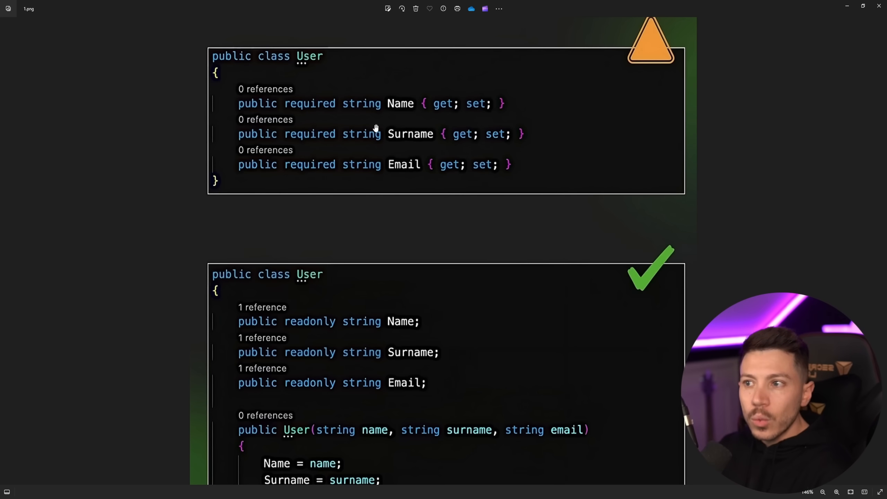
{"action": "mouse_move", "coordinate": [414, 130]}
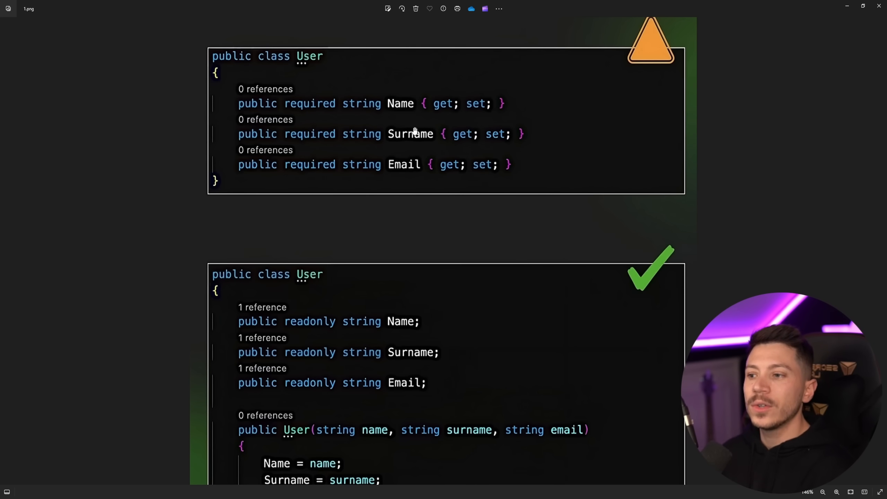
{"action": "scroll", "scroll_direction": "down", "scroll_amount": 3}
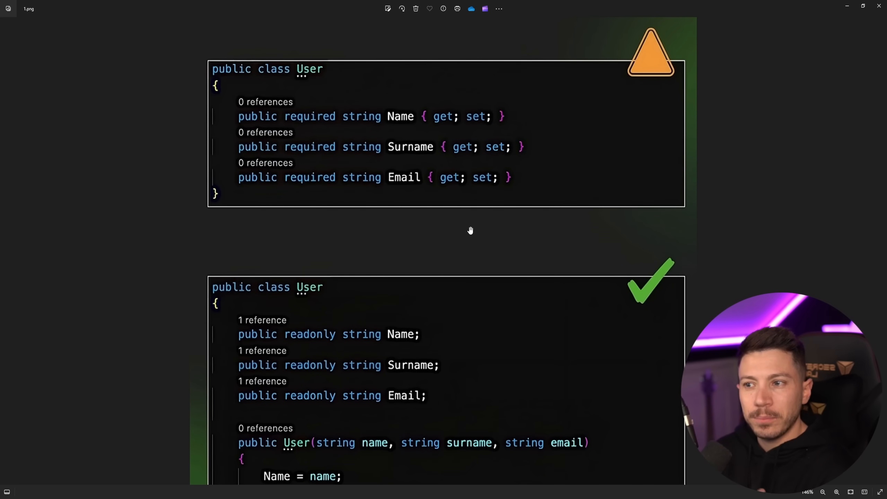
{"action": "scroll", "scroll_direction": "down", "scroll_amount": 3}
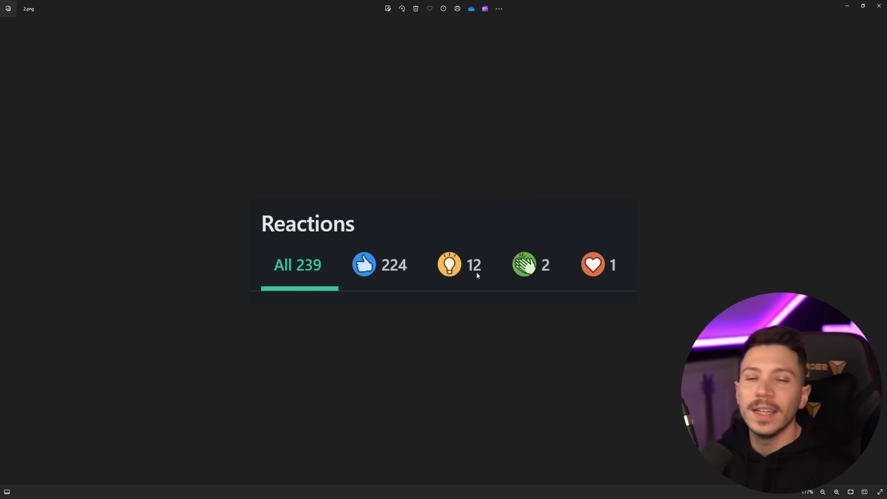
{"action": "mouse_move", "coordinate": [463, 282]}
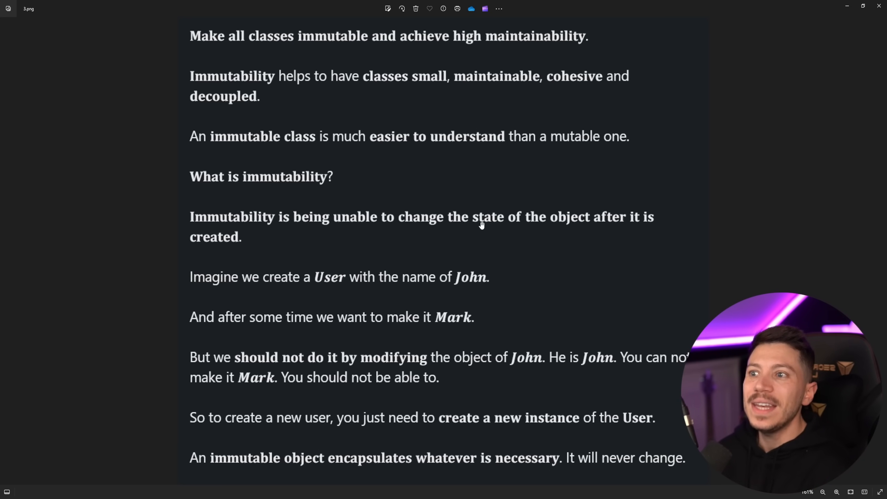
{"action": "mouse_move", "coordinate": [298, 97]}
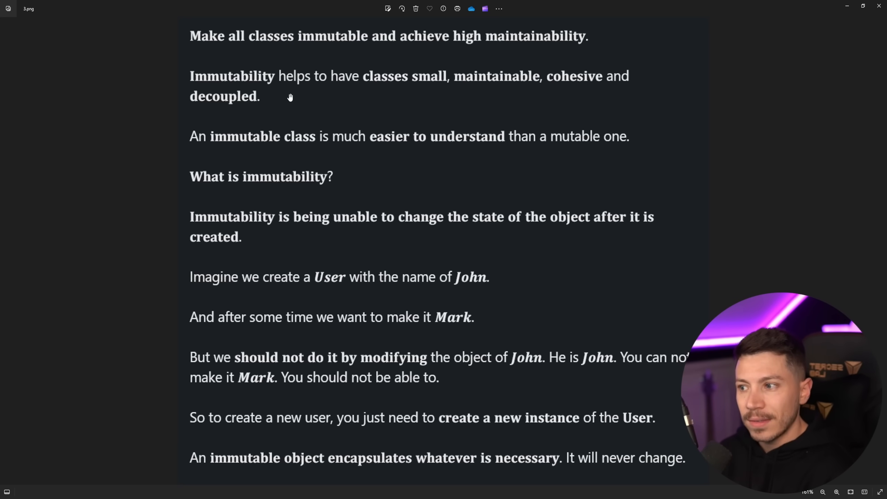
Step: Scroll down through the immutability notes toward the closing advice line
{"action": "scroll", "scroll_direction": "down", "scroll_amount": 3}
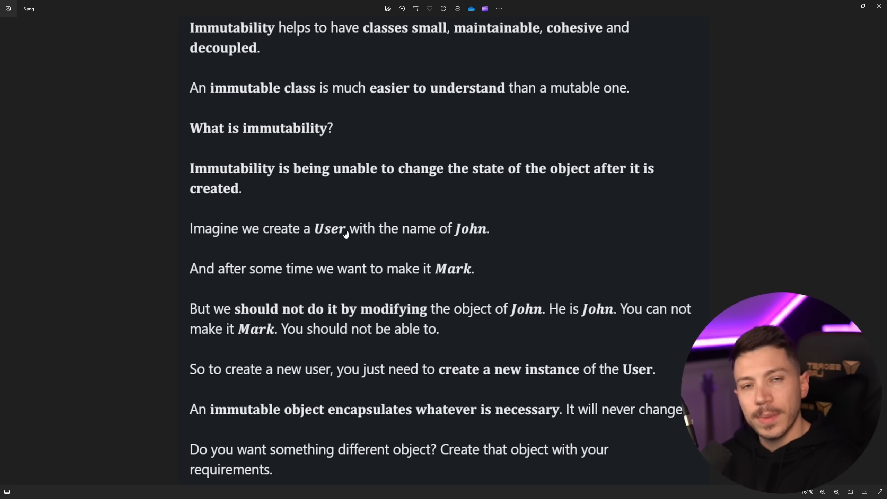
{"action": "mouse_move", "coordinate": [350, 250]}
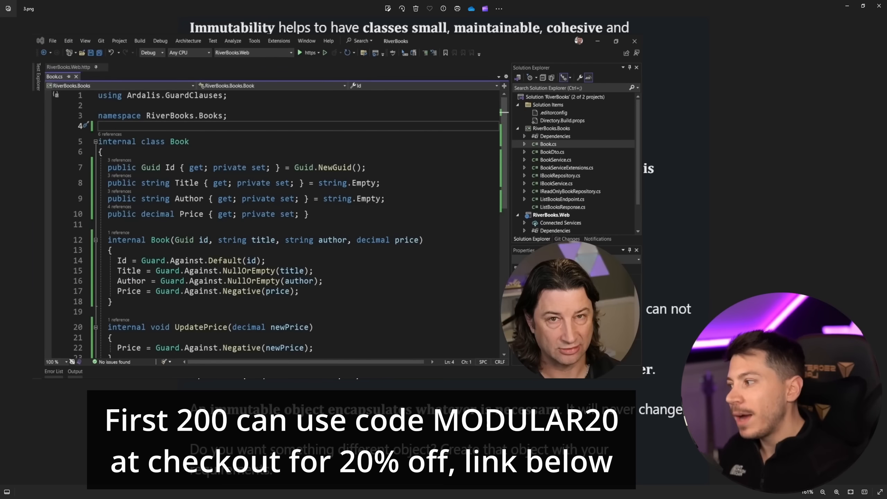
Step: Start the 'public class BookDbContext : DbContext' declaration above the Book class in Book.cs
{"action": "type", "text": "public class BookDbContext : DbContext"}
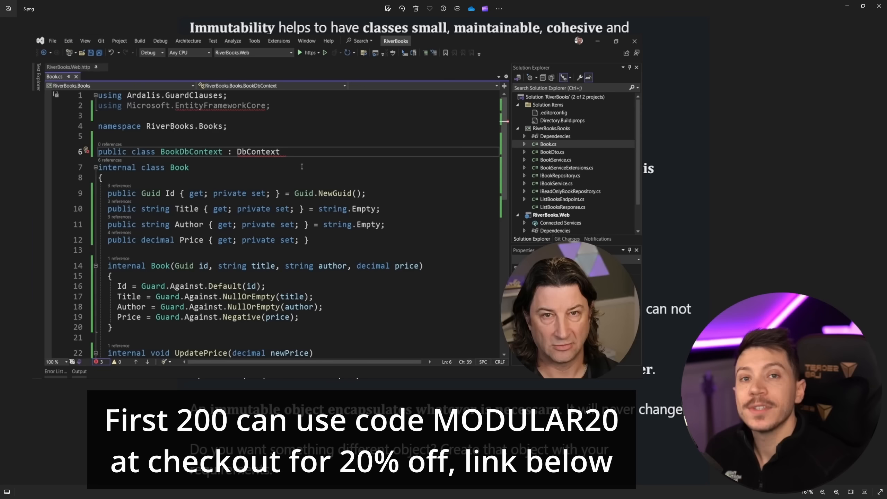
{"action": "double_click", "coordinate": [257, 151]}
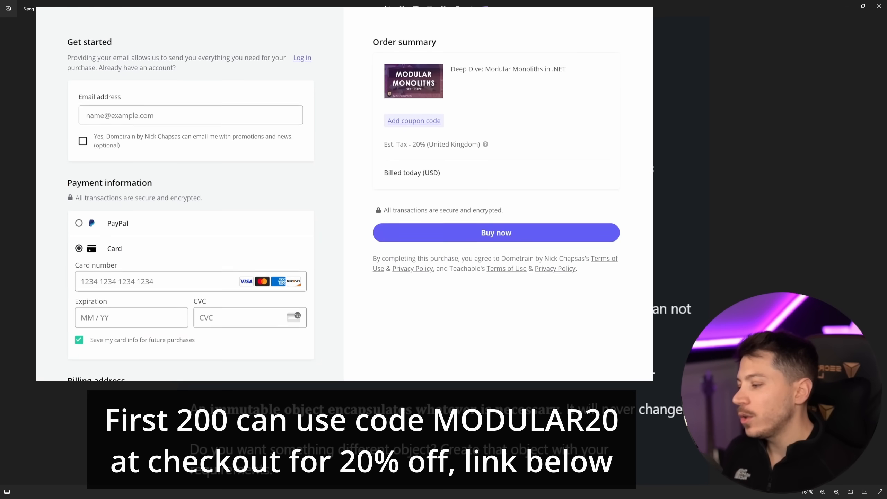
Step: Scroll the Teachable checkout and add the bonus course to the order before leaving
{"action": "scroll", "scroll_direction": "down", "scroll_amount": 3}
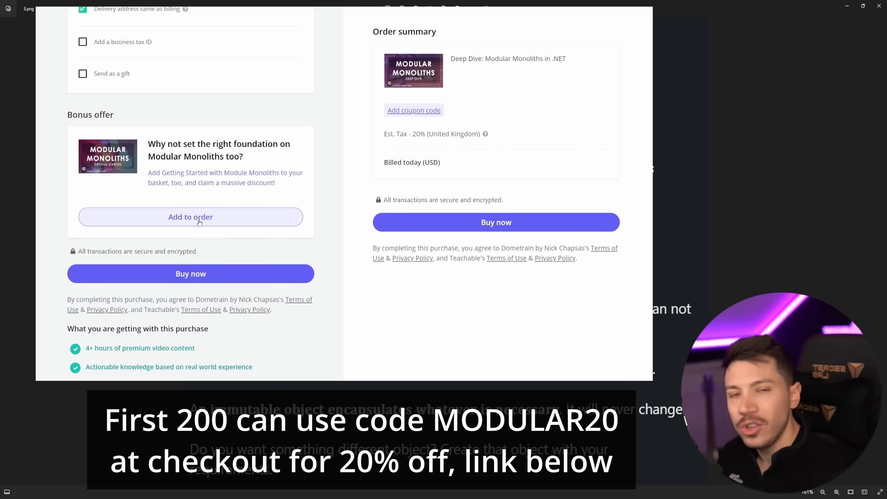
{"action": "left_click", "coordinate": [190, 217]}
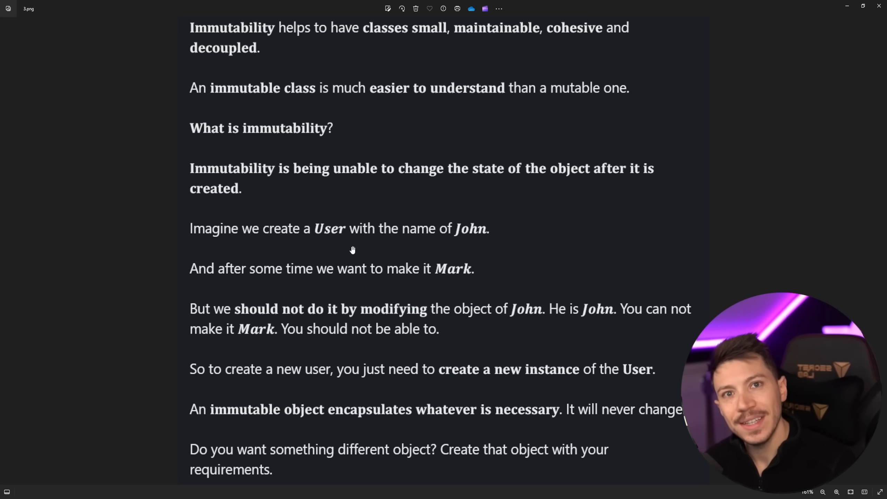
{"action": "mouse_move", "coordinate": [303, 242]}
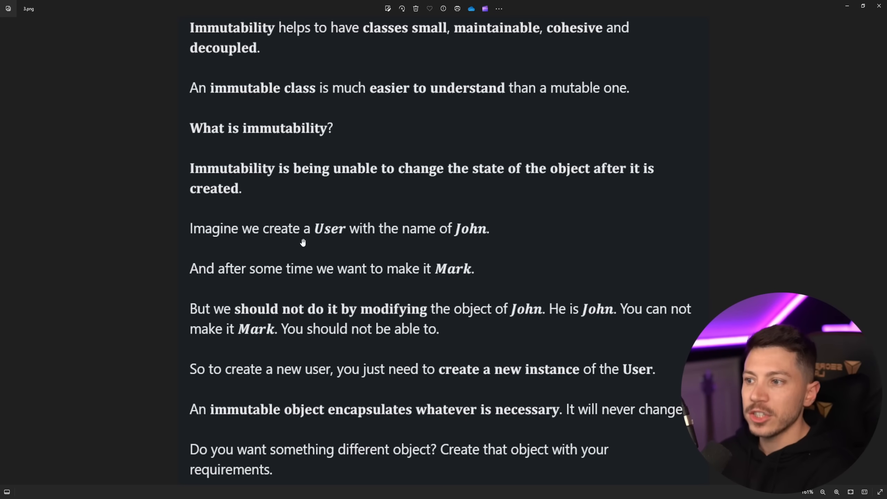
{"action": "mouse_move", "coordinate": [368, 241]}
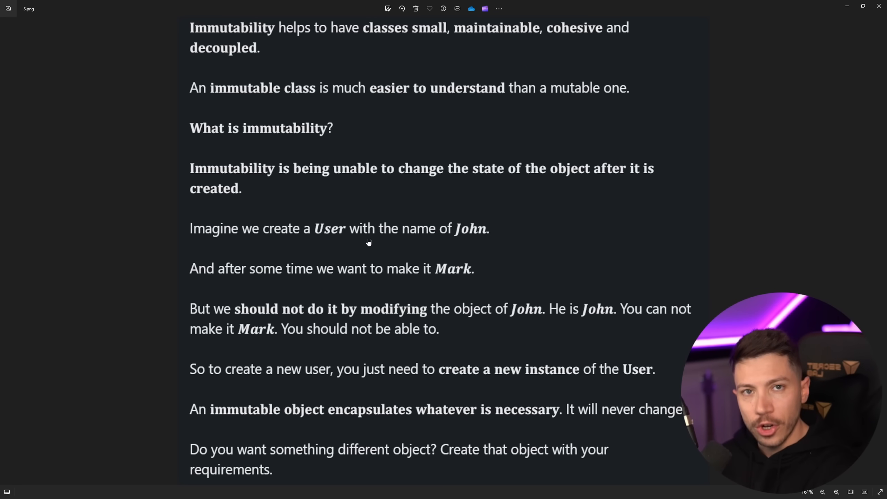
{"action": "mouse_move", "coordinate": [320, 288]}
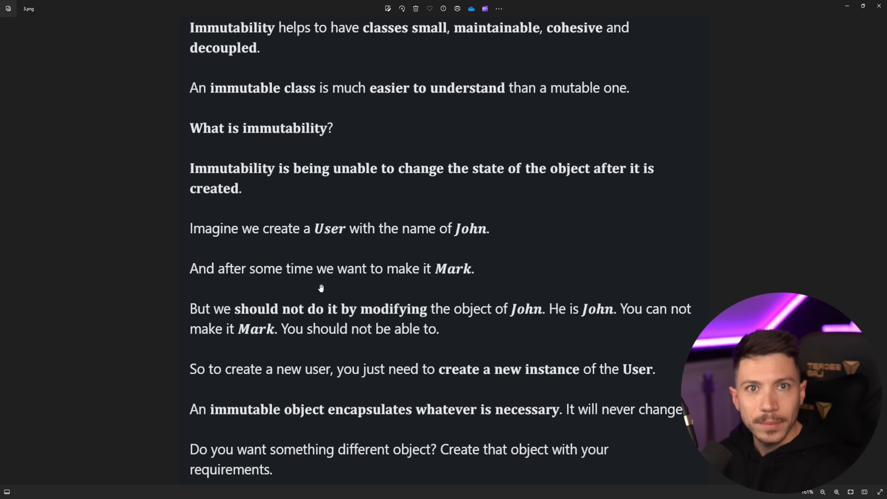
{"action": "mouse_move", "coordinate": [309, 242]}
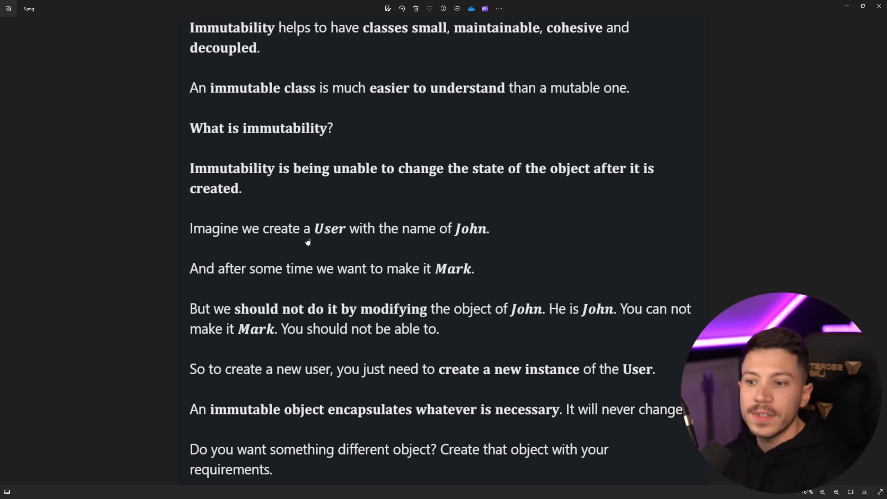
{"action": "scroll", "scroll_direction": "down", "scroll_amount": 3}
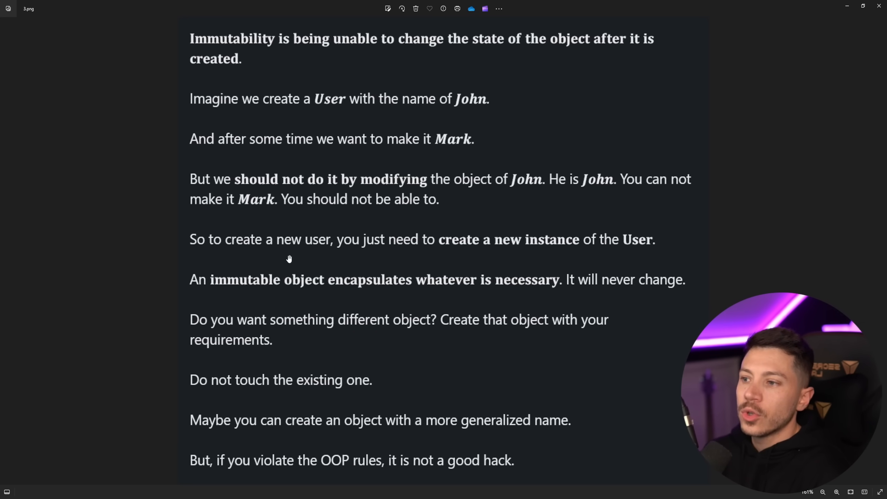
{"action": "mouse_move", "coordinate": [500, 255]}
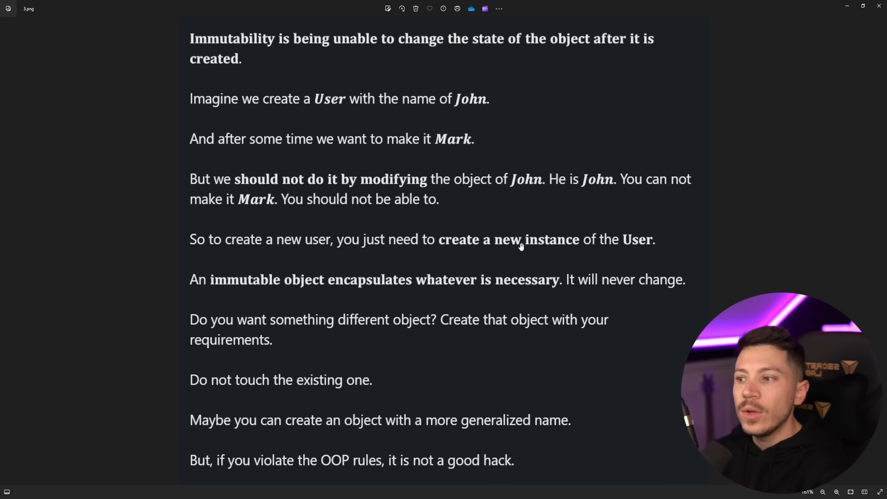
{"action": "mouse_move", "coordinate": [501, 294]}
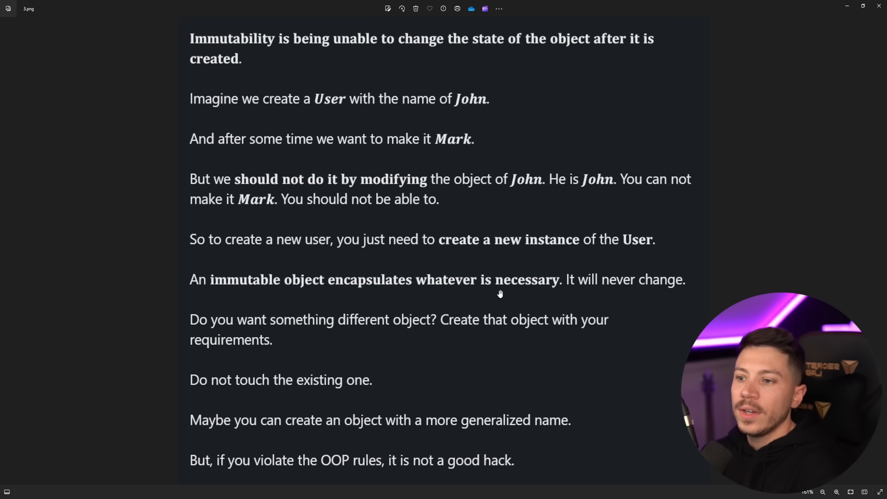
{"action": "mouse_move", "coordinate": [584, 289]}
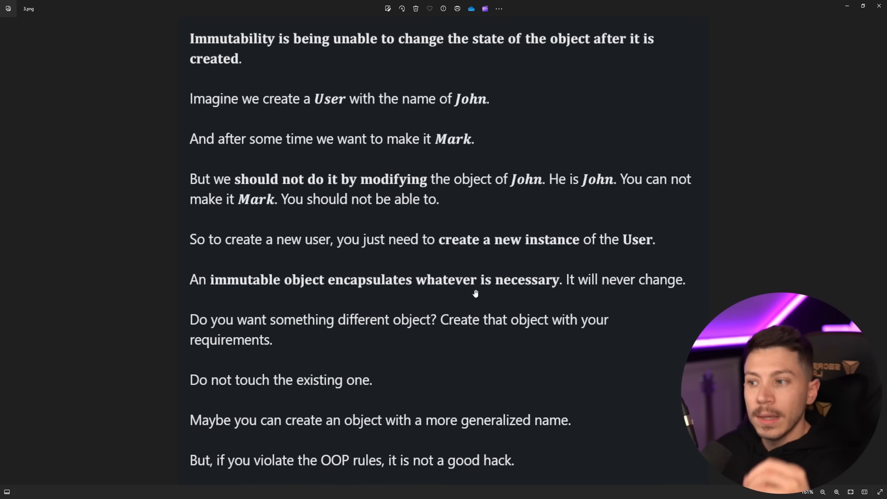
Step: Scroll the immutability notes back to their opening lines and down again
{"action": "scroll", "scroll_direction": "up", "scroll_amount": 3}
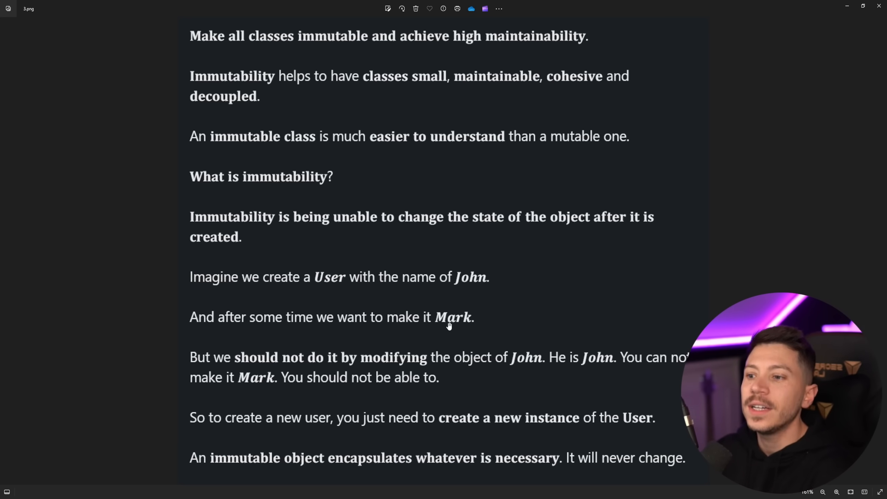
{"action": "scroll", "scroll_direction": "down", "scroll_amount": 3}
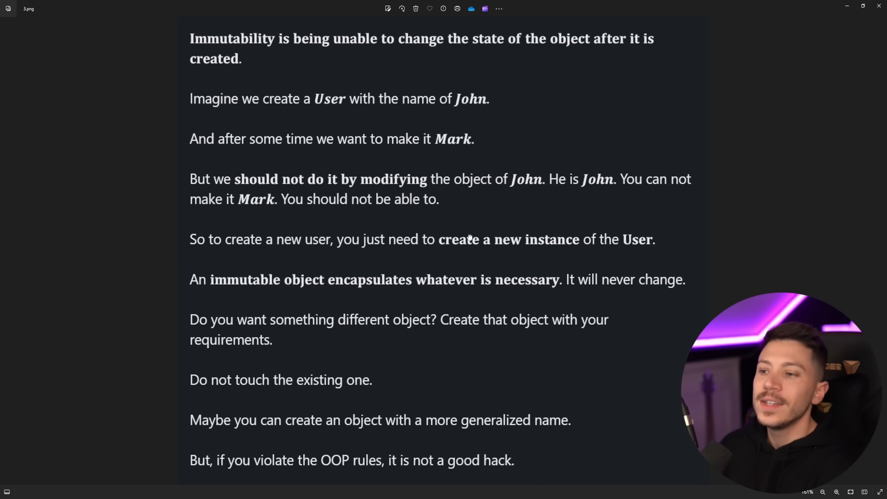
{"action": "mouse_move", "coordinate": [473, 316]}
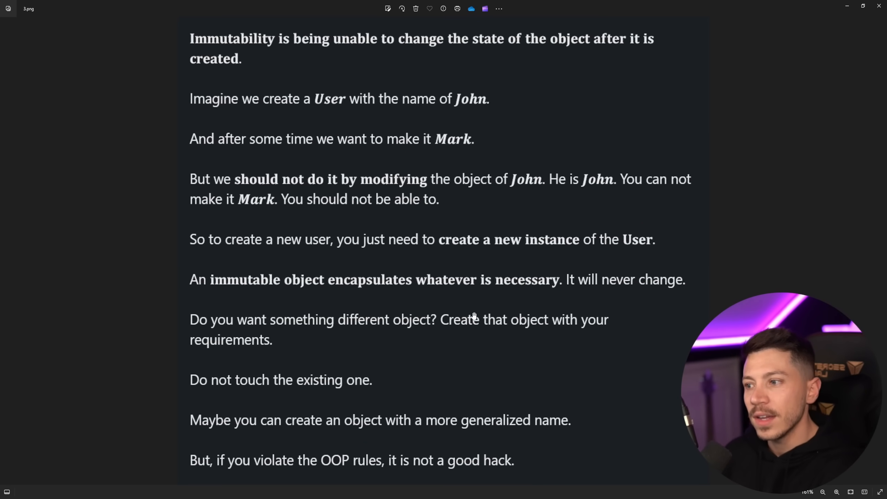
{"action": "mouse_move", "coordinate": [478, 242]}
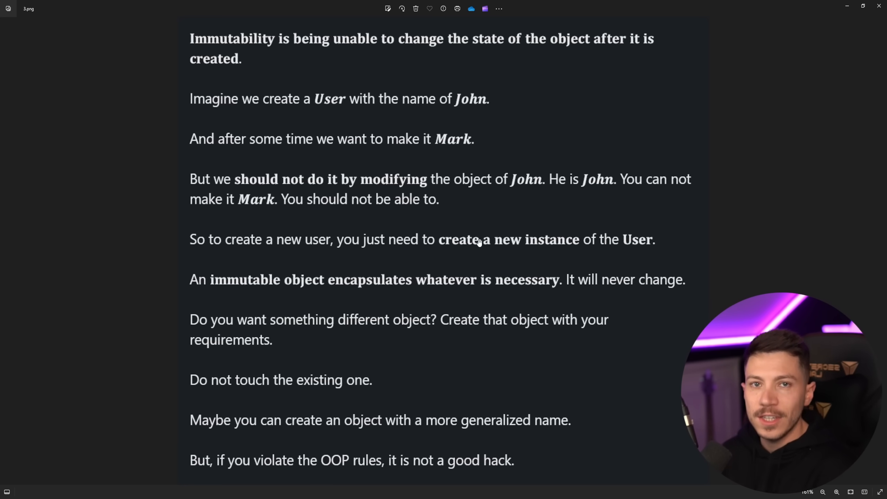
{"action": "mouse_move", "coordinate": [600, 134]}
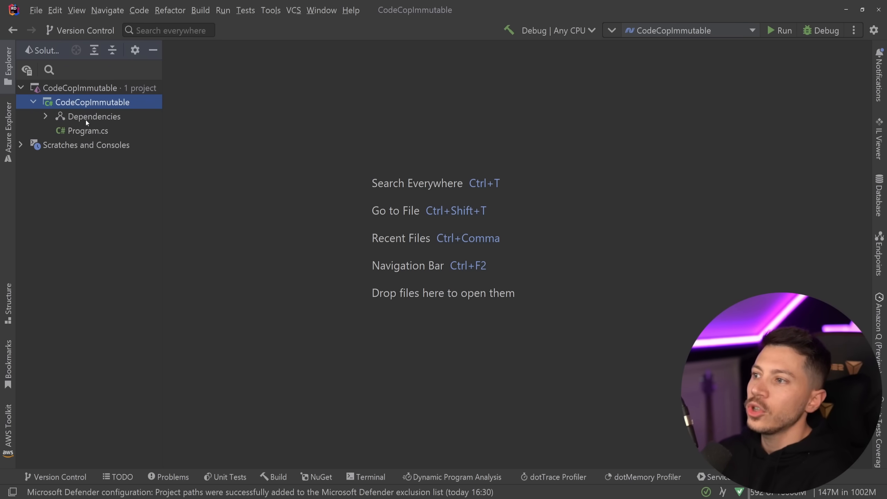
Step: In Program.cs, add 'user.Name = "John";' right after the user initializer
{"action": "double_click", "coordinate": [88, 130]}
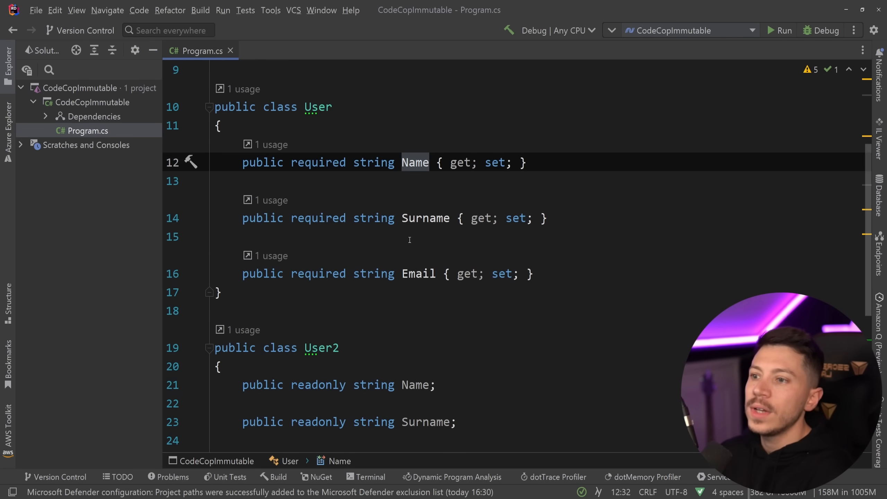
{"action": "scroll", "scroll_direction": "up", "scroll_amount": 3}
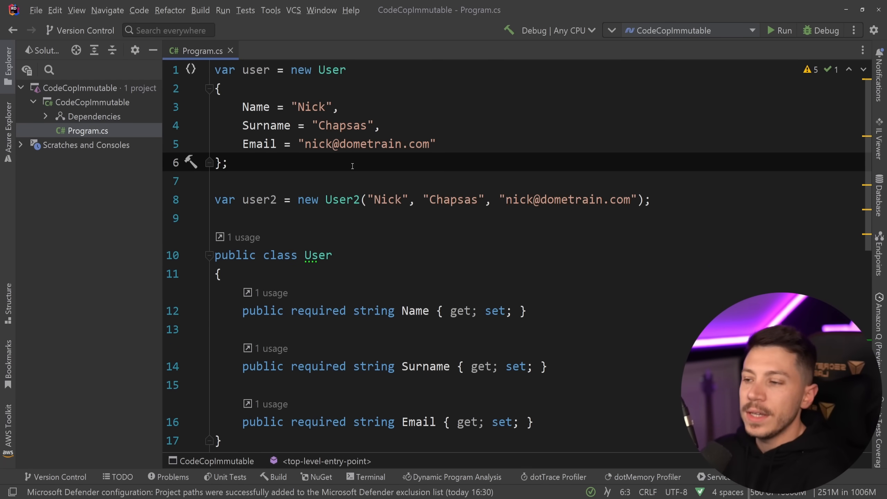
{"action": "left_click", "coordinate": [374, 366]}
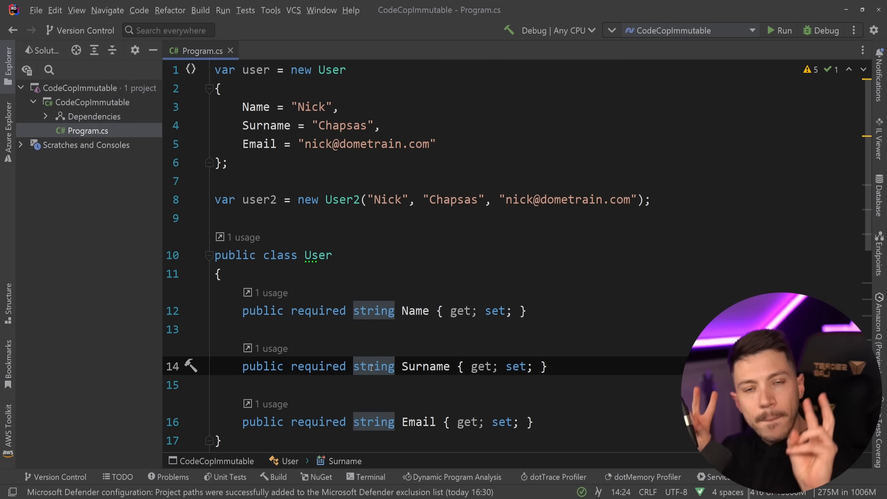
{"action": "left_click", "coordinate": [225, 162]}
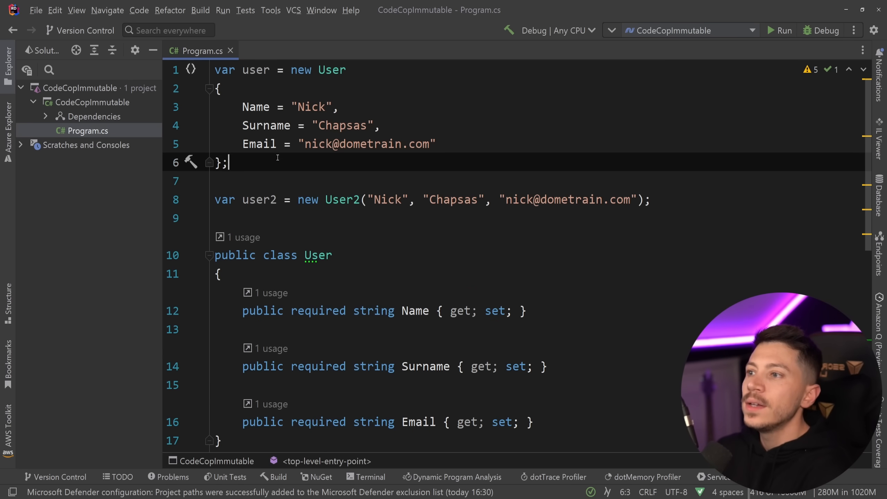
{"action": "type", "text": "user.NA"}
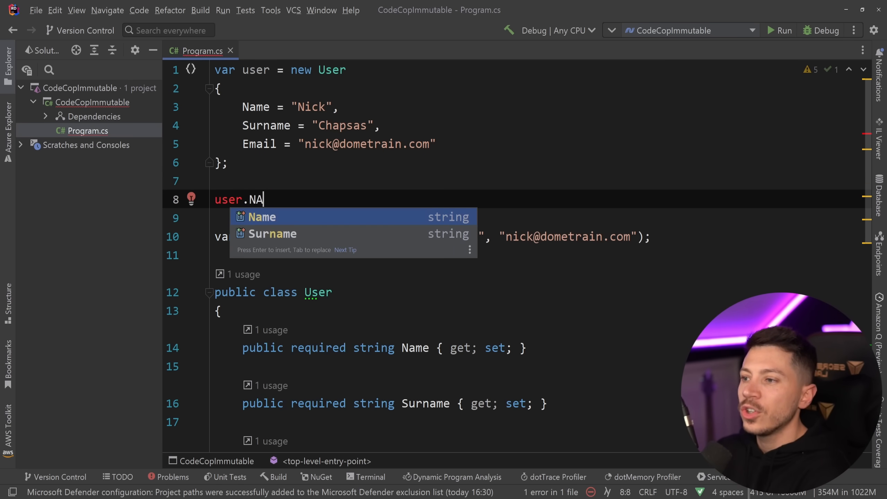
{"action": "type", "text": "Name = \"John\""}
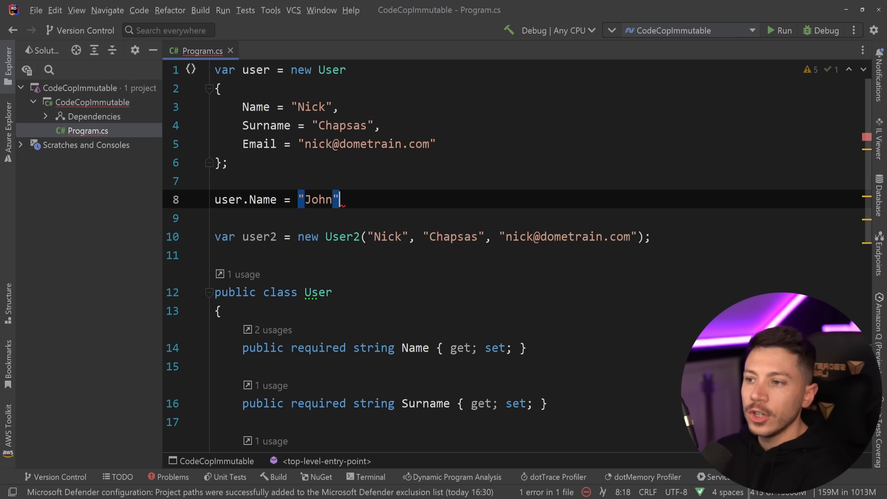
{"action": "type", "text": ";"}
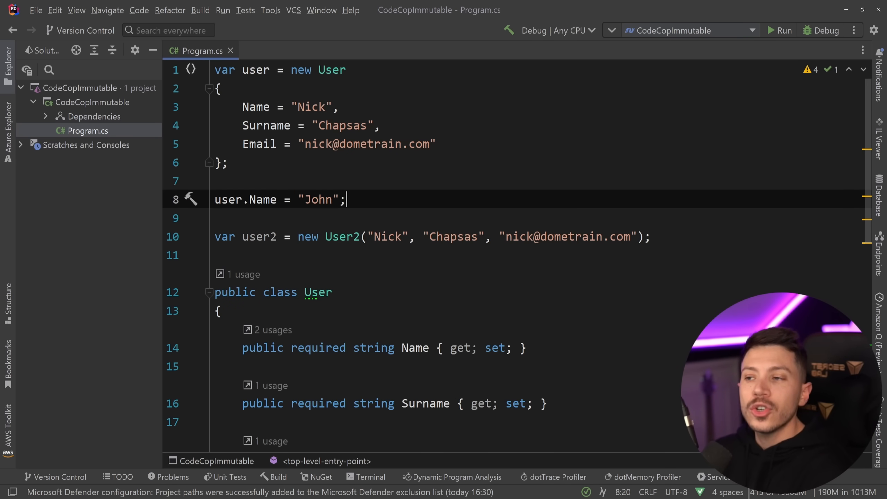
Step: Review the readonly fields of User2 further down, then return to the top
{"action": "scroll", "scroll_direction": "down", "scroll_amount": 3}
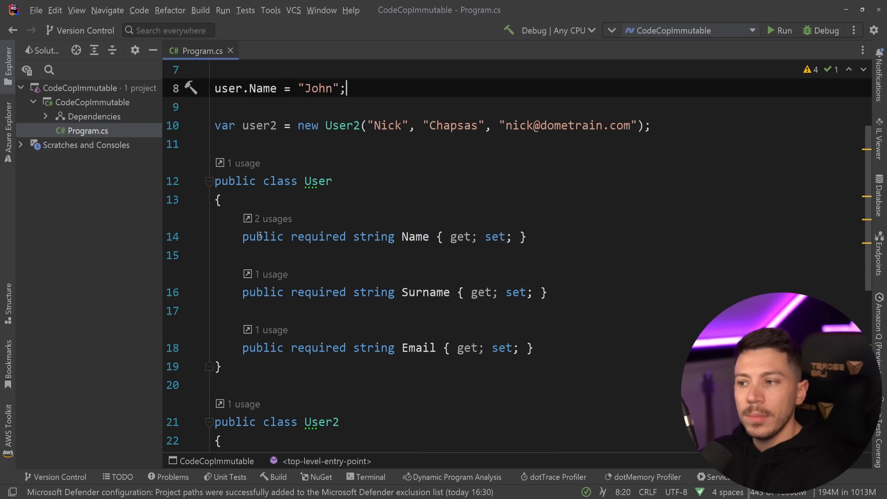
{"action": "left_click", "coordinate": [555, 347]}
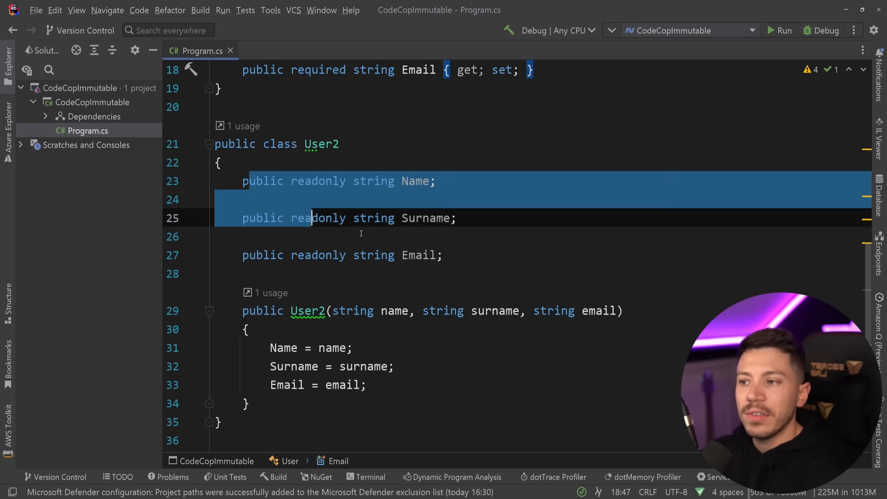
{"action": "scroll", "scroll_direction": "up", "scroll_amount": 3}
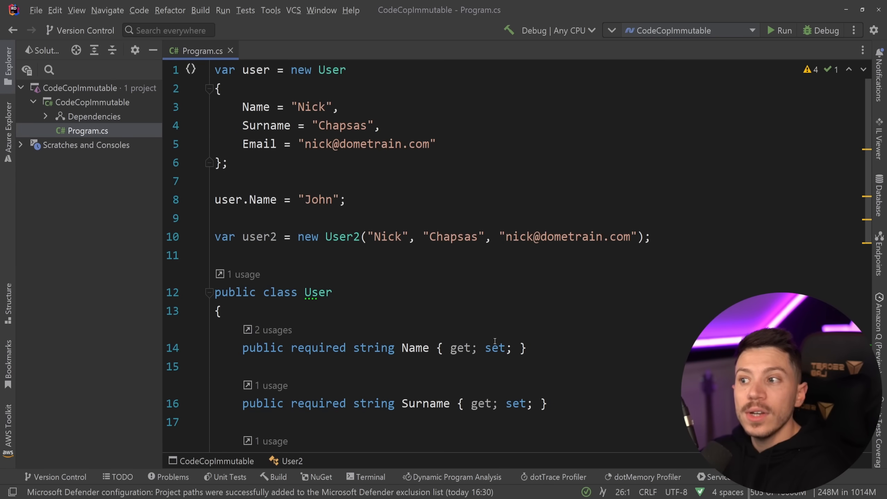
Step: Change Name's setter to init, then leave it { get; } and start an empty User() constructor
{"action": "type", "text": "init"}
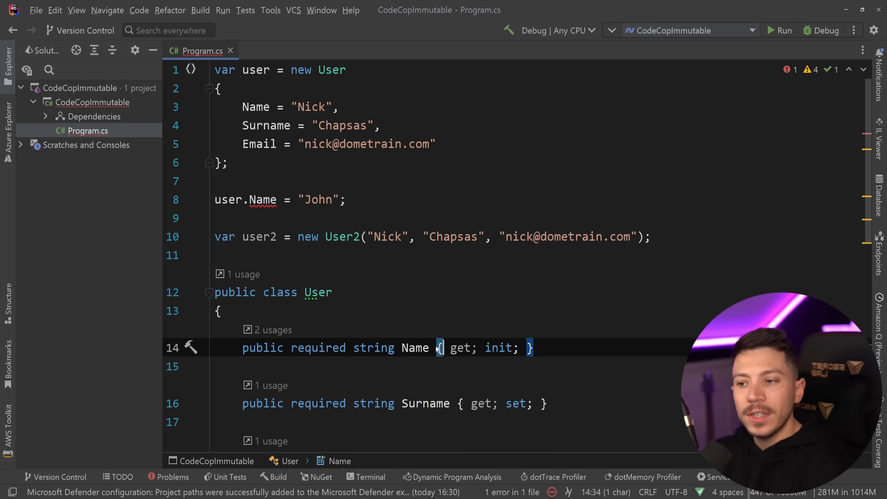
{"action": "double_click", "coordinate": [414, 347]}
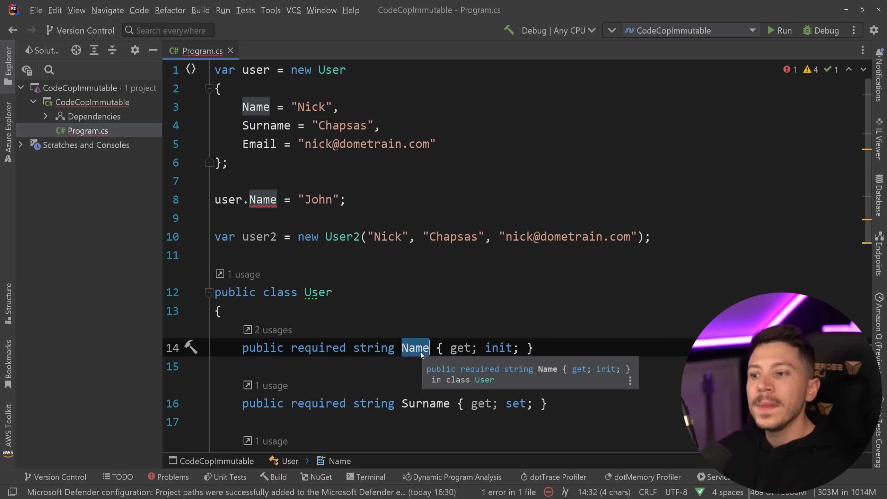
{"action": "scroll", "scroll_direction": "down", "scroll_amount": 3}
{"action": "type", "text": "public User("}
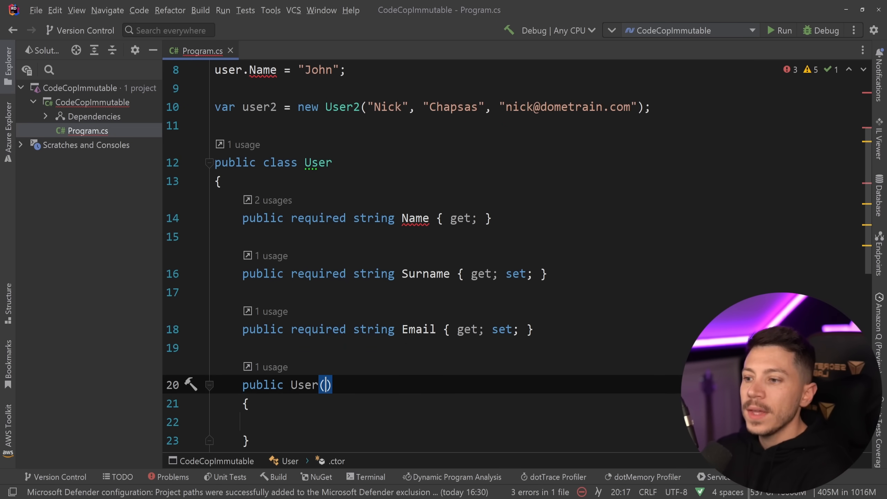
Step: Try a User(string name) constructor assigning Name, then revert to 'public required string Name { get; init; }'
{"action": "type", "text": "stirn"}
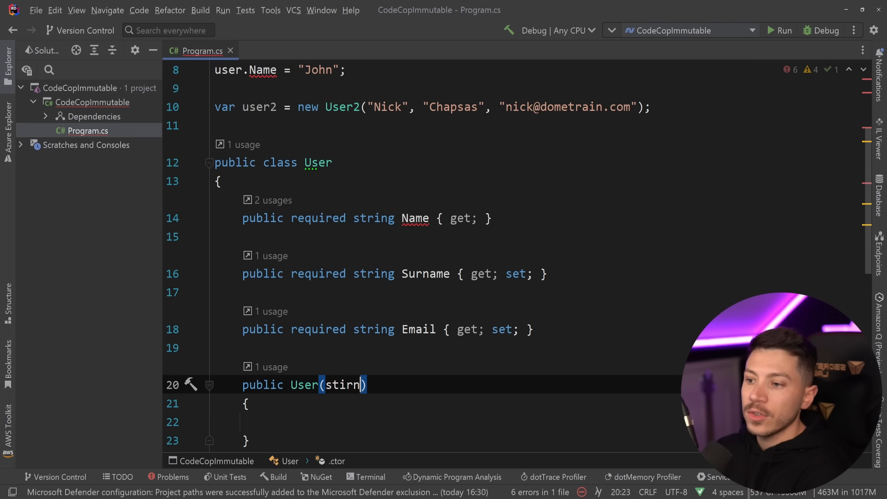
{"action": "type", "text": "string na"}
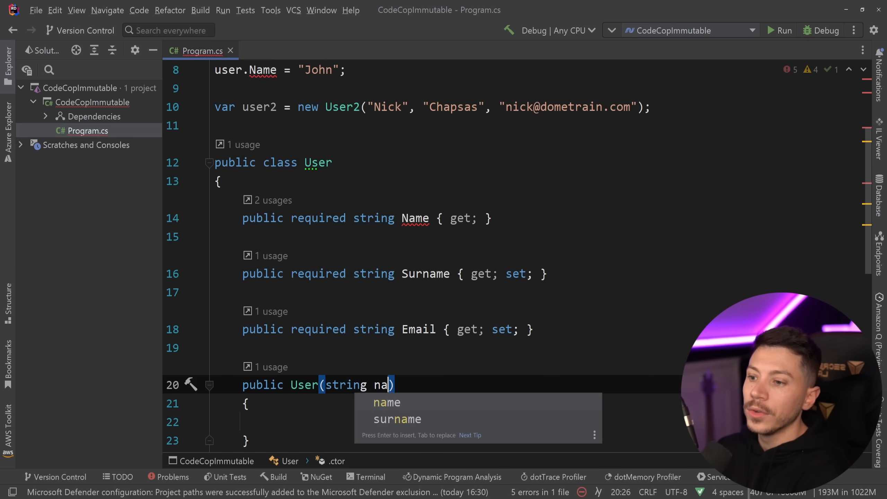
{"action": "type", "text": "Name ="}
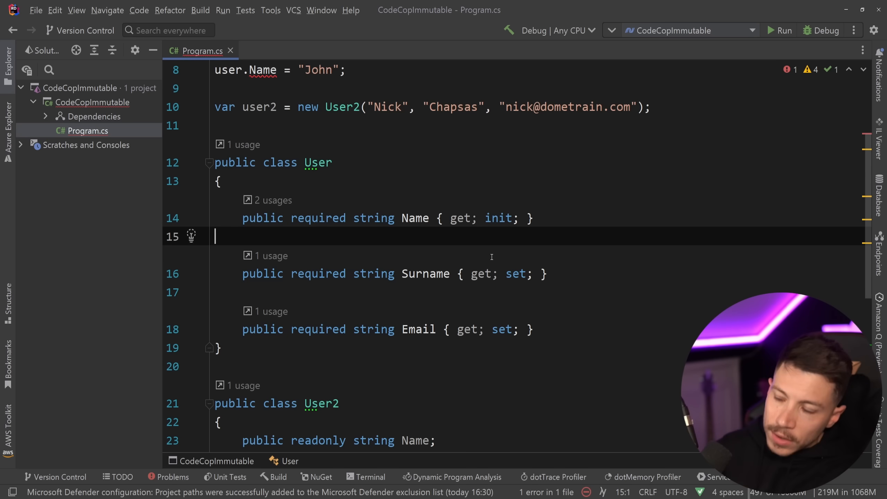
{"action": "double_click", "coordinate": [317, 218]}
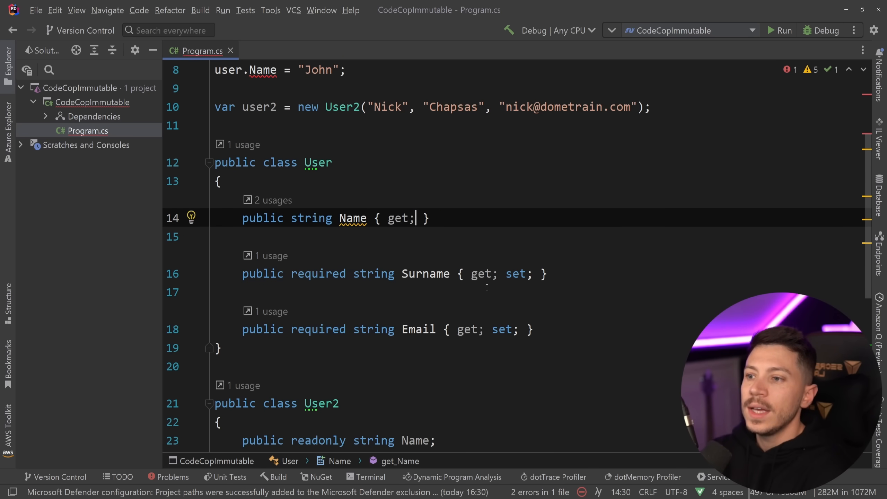
{"action": "type", "text": "cto"}
{"action": "type", "text": "Name ="}
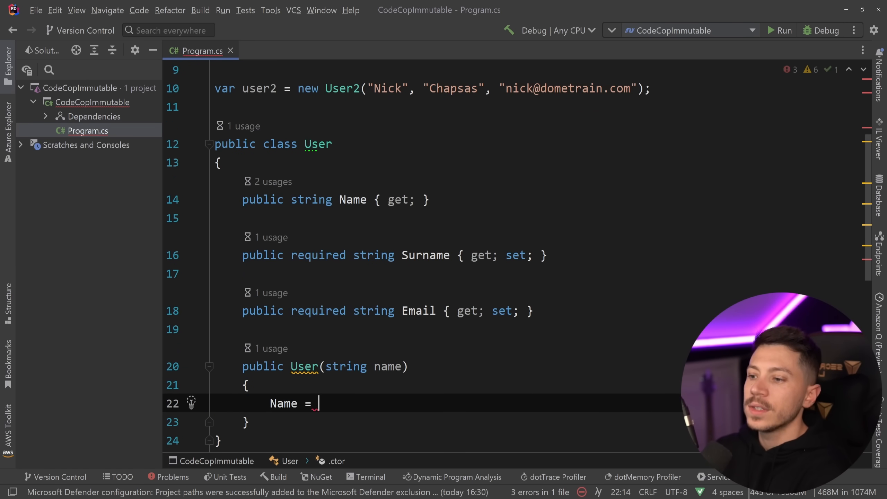
{"action": "type", "text": "name;"}
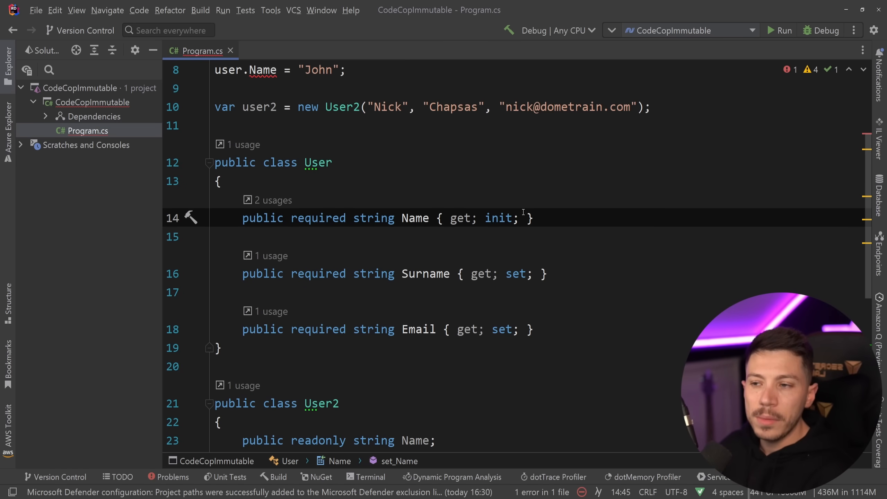
Step: Check the User2 constructor, then delete the 'user.Name = "John";' line
{"action": "scroll", "scroll_direction": "down", "scroll_amount": 3}
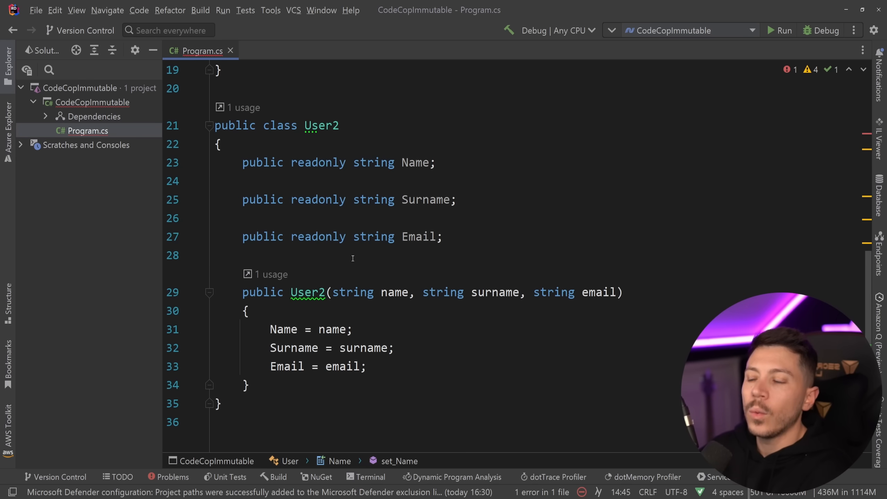
{"action": "double_click", "coordinate": [416, 162]}
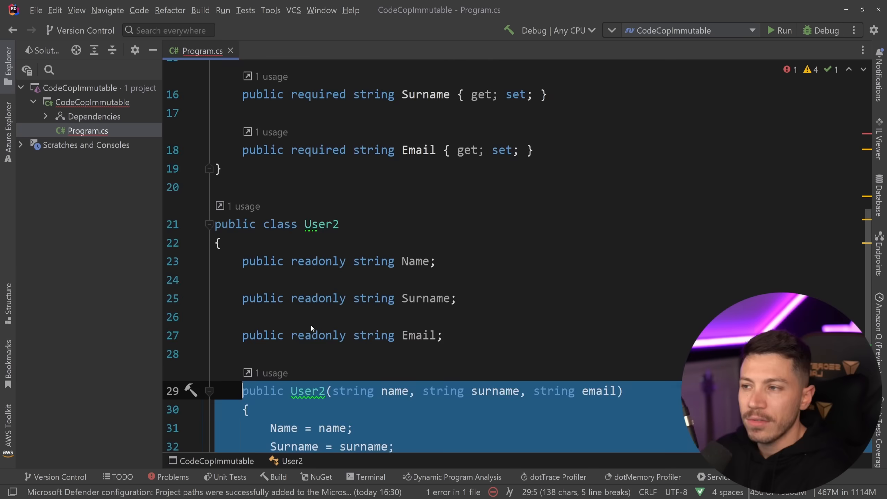
{"action": "scroll", "scroll_direction": "up", "scroll_amount": 3}
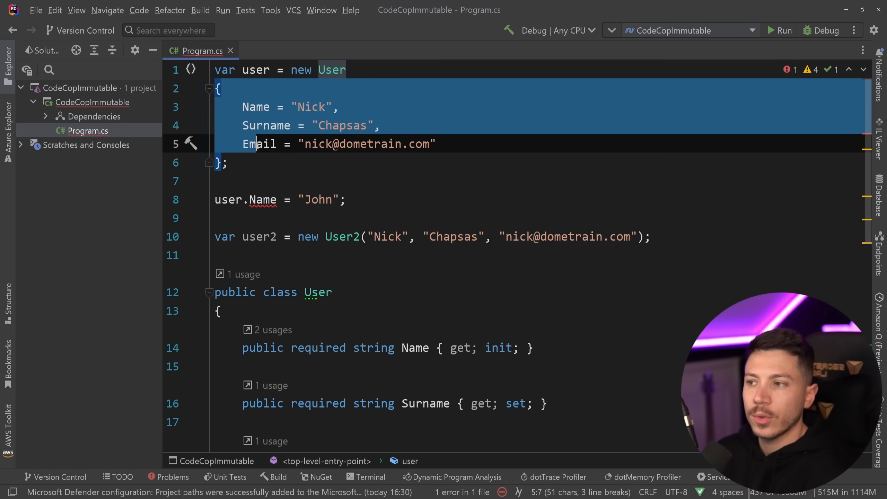
{"action": "left_click", "coordinate": [331, 163]}
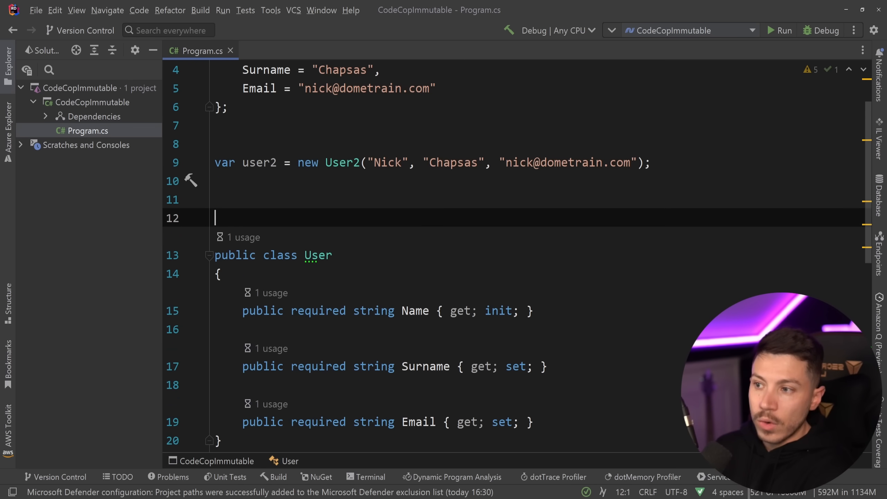
Step: Declare 'public record UserR(string Name, string Surname, string Email);' above the User class
{"action": "type", "text": "public record"}
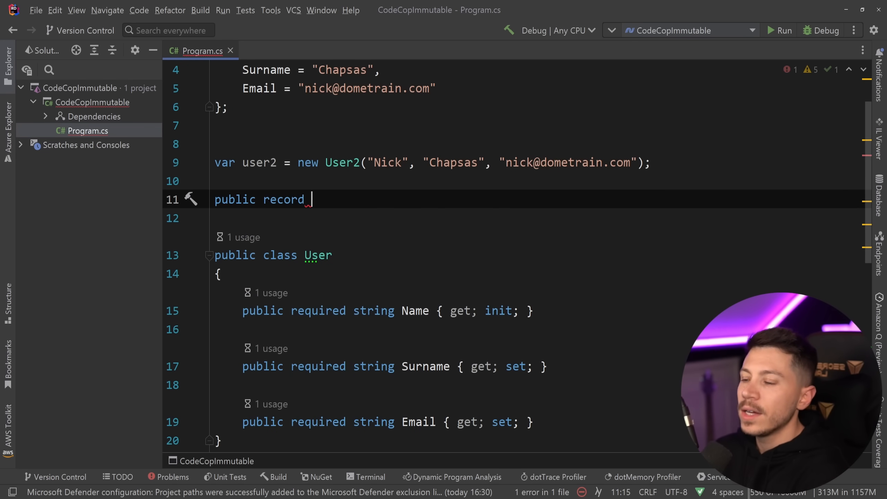
{"action": "type", "text": "USe"}
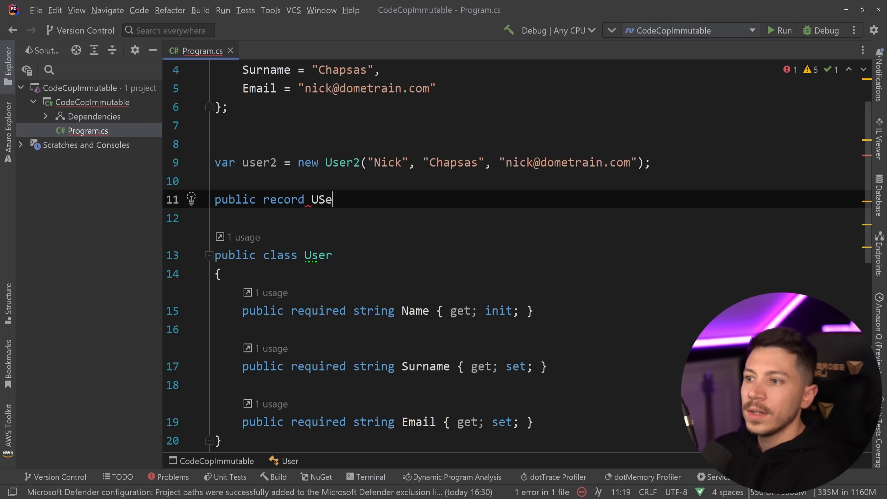
{"action": "type", "text": "r"}
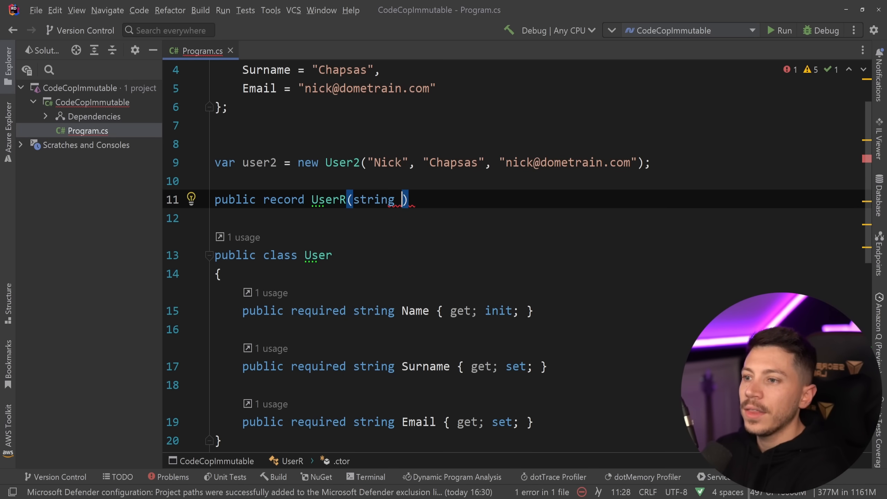
{"action": "type", "text": "Name, string Surname, string Email"}
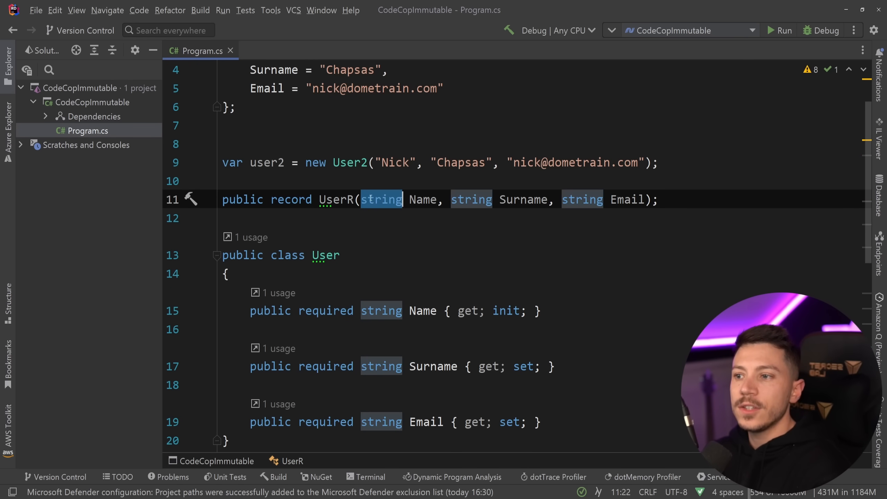
{"action": "left_click", "coordinate": [627, 199]}
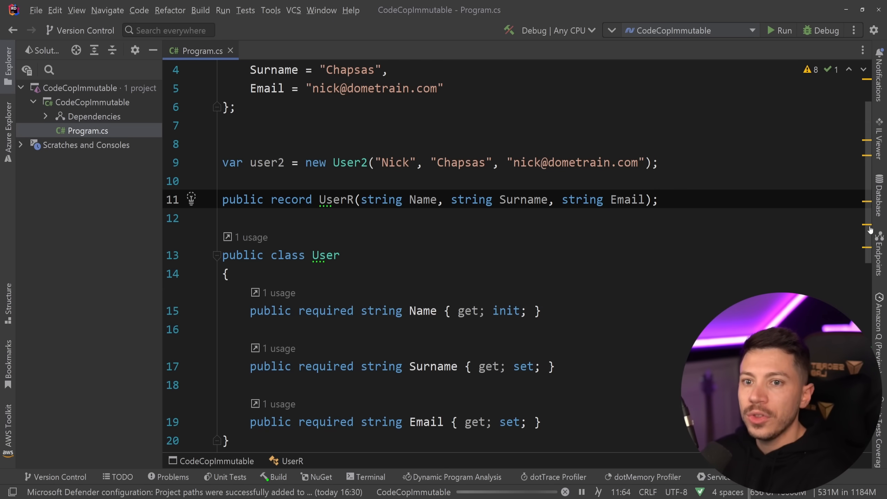
{"action": "left_click", "coordinate": [880, 136]}
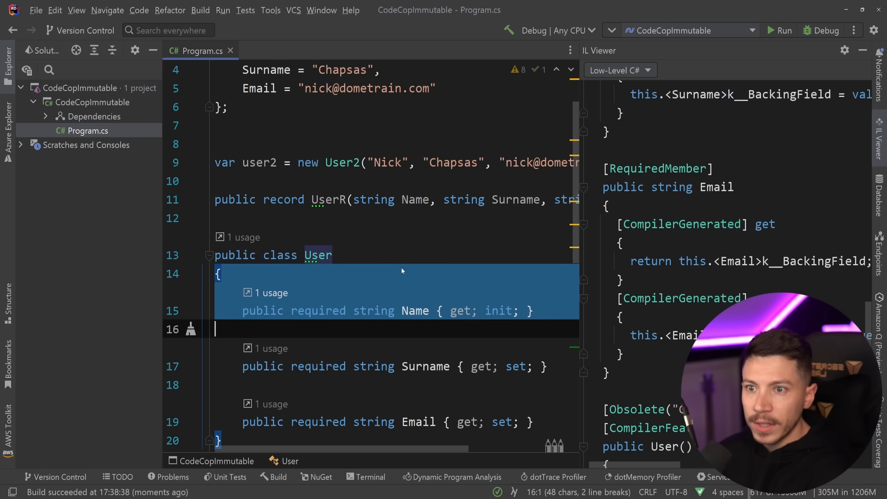
{"action": "left_click", "coordinate": [414, 199]}
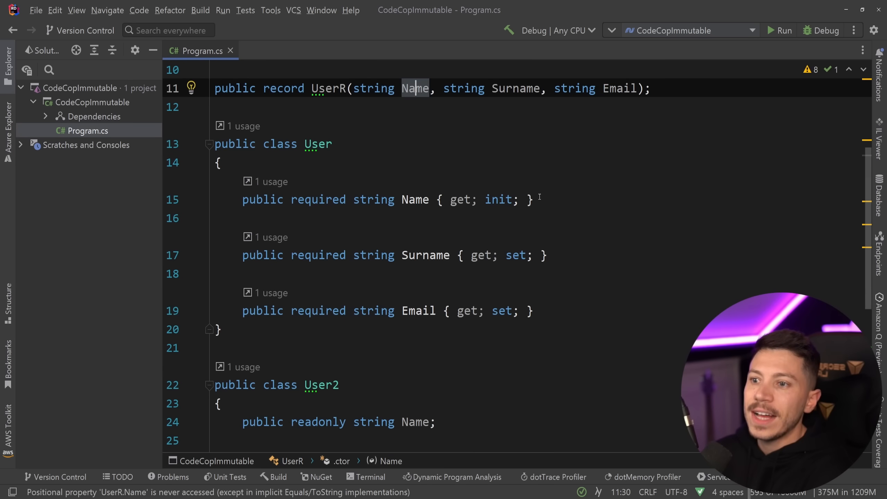
Step: Add 'private string _name;' and rewrite Name as { get => _name; init => _name = value; }
{"action": "left_click", "coordinate": [473, 199]}
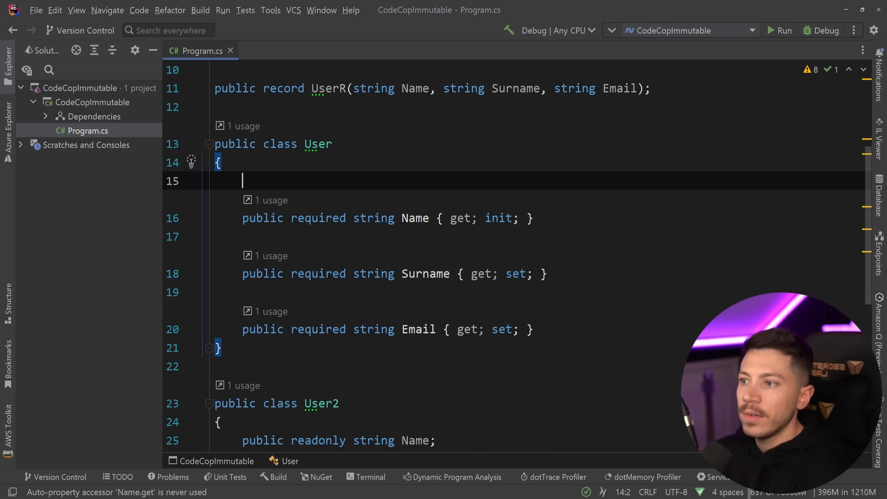
{"action": "type", "text": "private string _name;"}
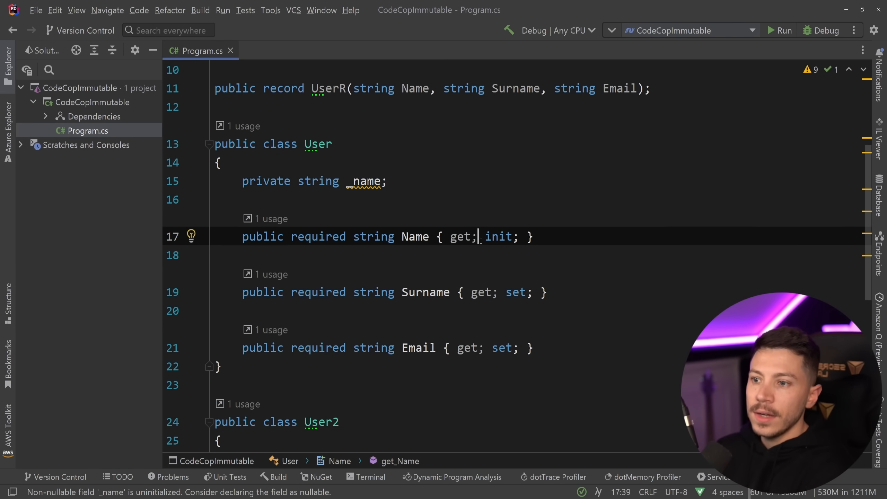
{"action": "key", "text": "Backspace"}
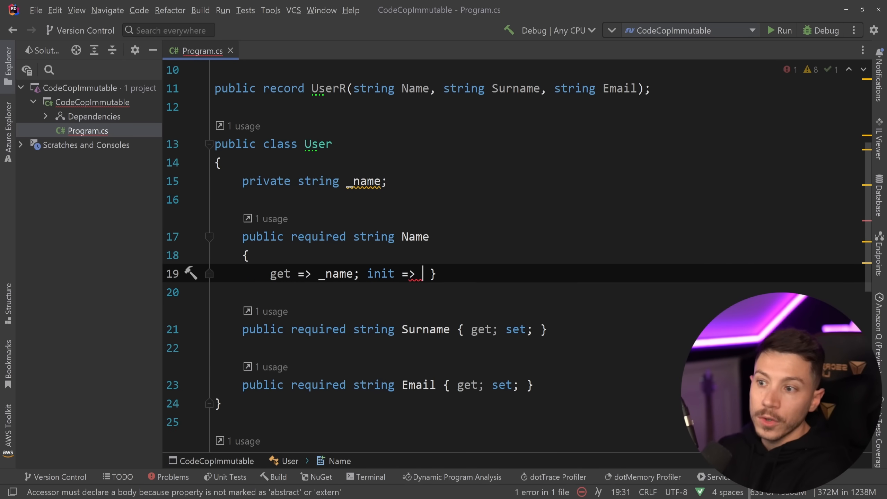
{"action": "type", "text": "_name ="}
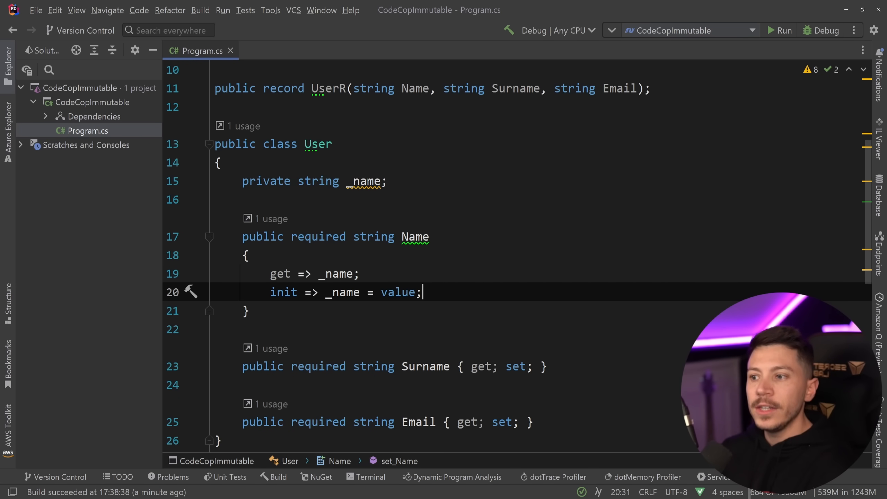
{"action": "double_click", "coordinate": [341, 291]}
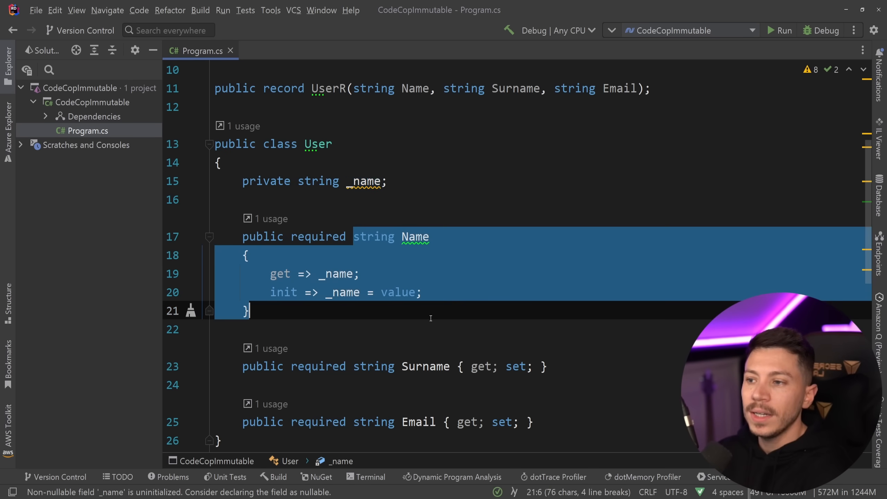
Step: Replace FullName's { get; set; } with => $"{Name} {Surname}";
{"action": "scroll", "scroll_direction": "down", "scroll_amount": 3}
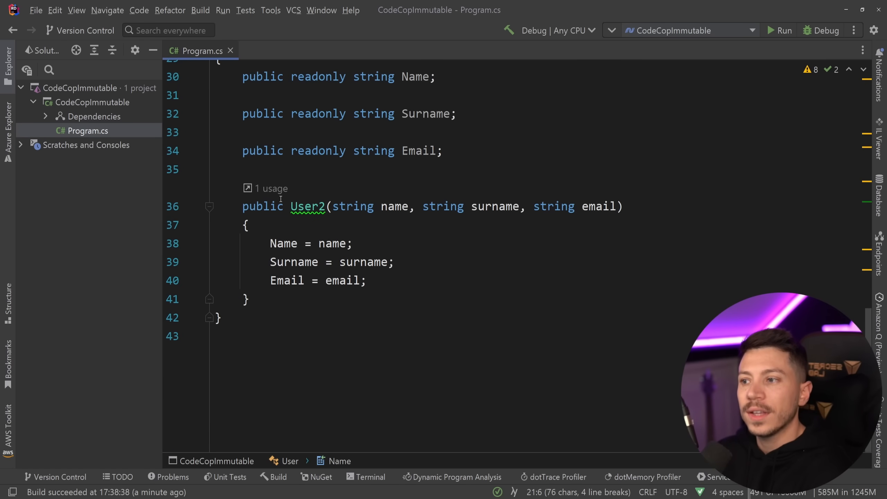
{"action": "left_click", "coordinate": [244, 299]}
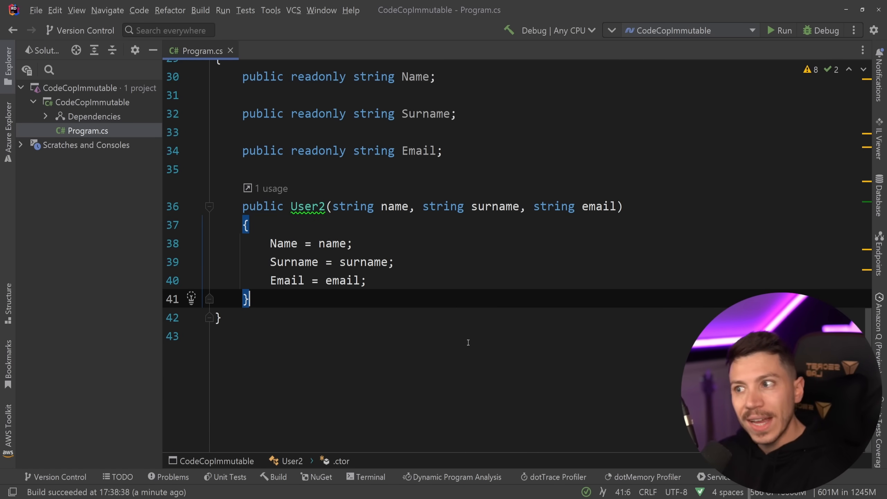
{"action": "scroll", "scroll_direction": "up", "scroll_amount": 3}
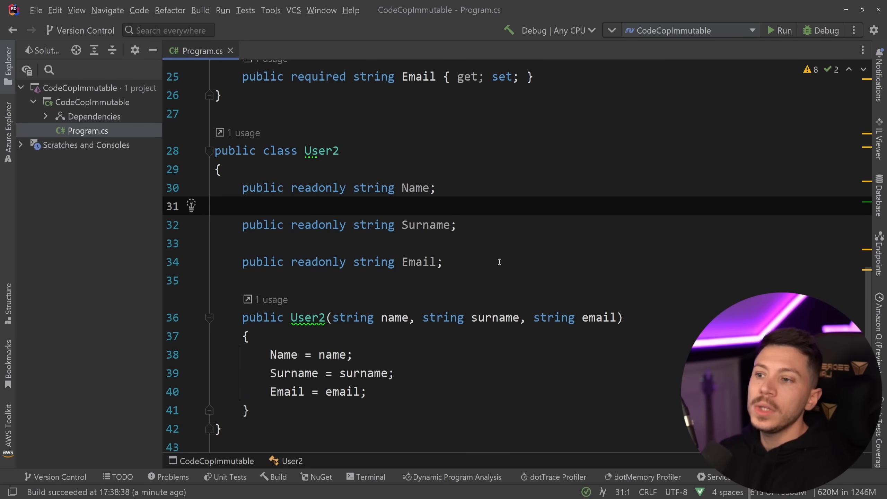
{"action": "type", "text": "string FullName { get; set;"}
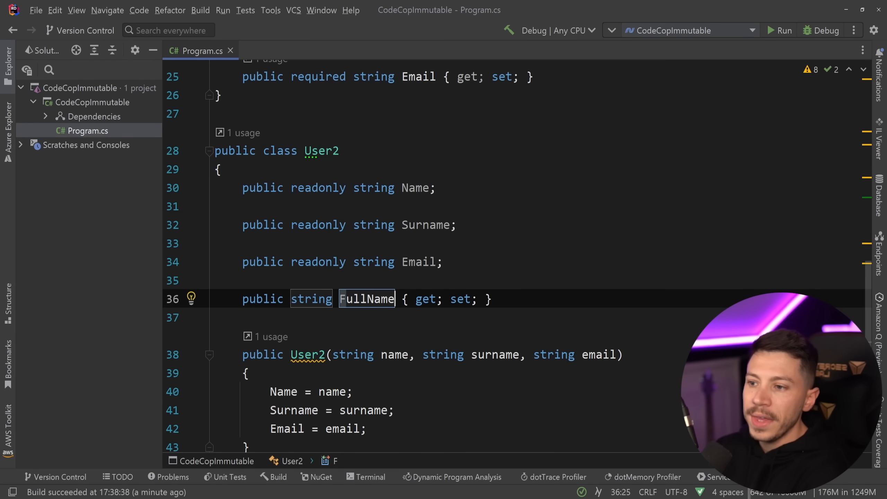
{"action": "type", "text": "=."}
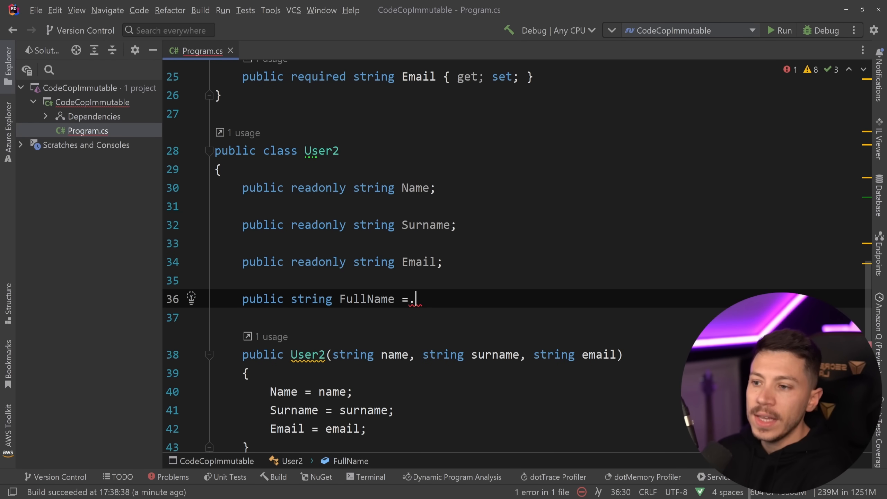
{"action": "type", "text": "=> $\""}
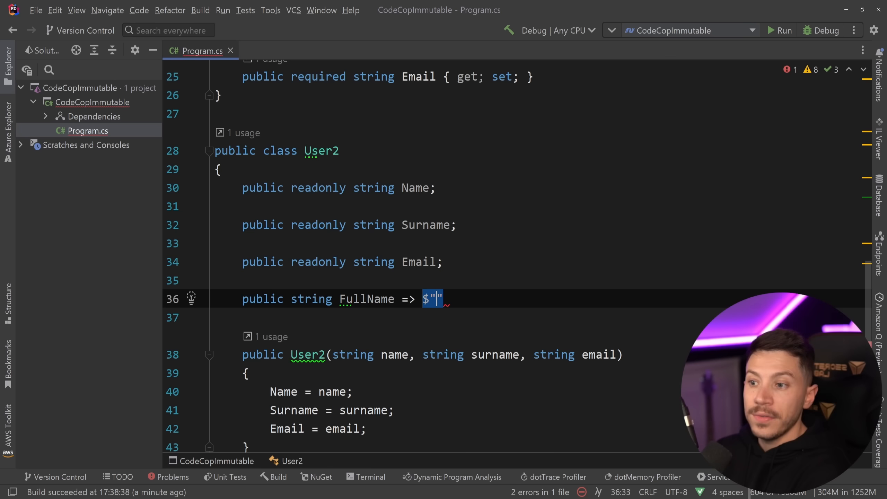
{"action": "type", "text": "{Name}"}
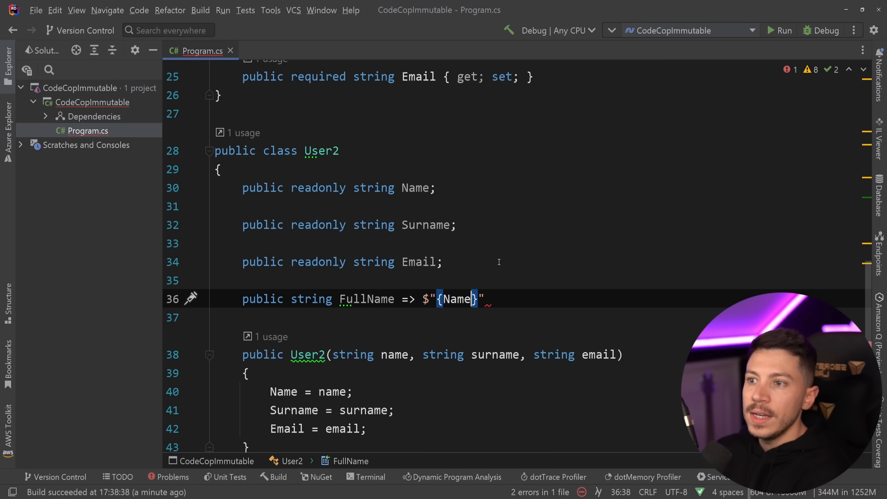
{"action": "type", "text": "{Surname}\";"}
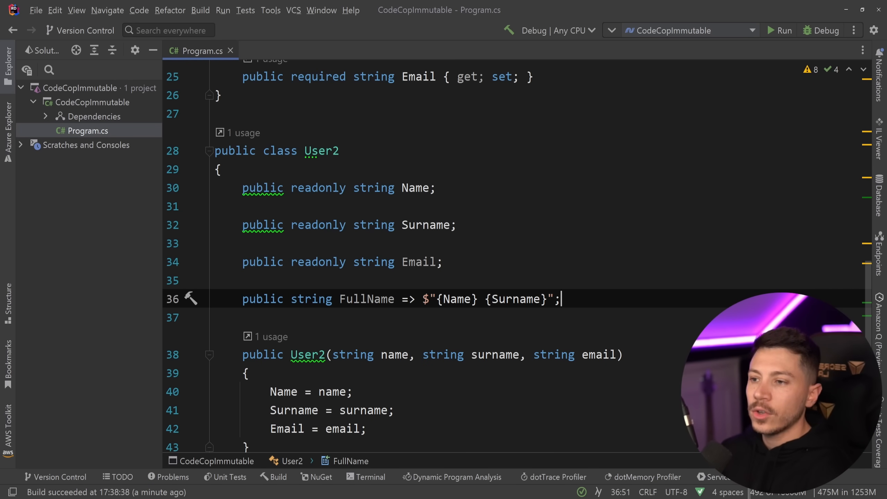
Step: Scroll back up to the top of Program.cs
{"action": "scroll", "scroll_direction": "up", "scroll_amount": 3}
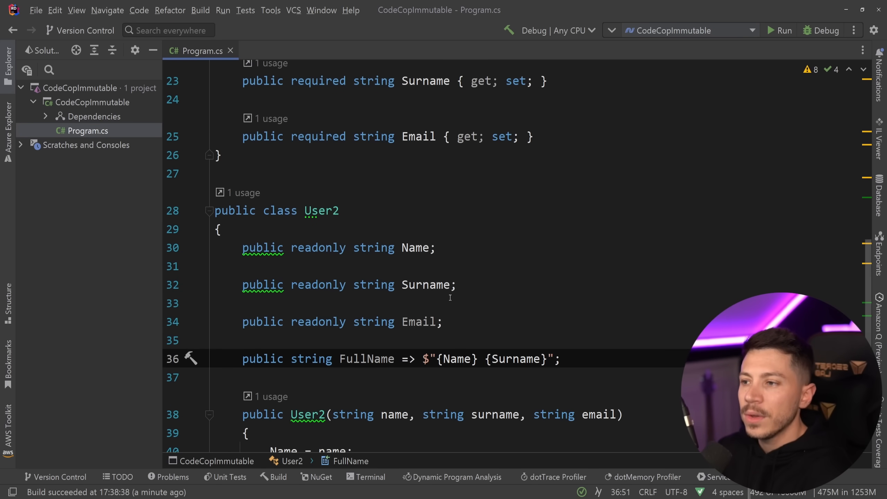
{"action": "scroll", "scroll_direction": "up", "scroll_amount": 3}
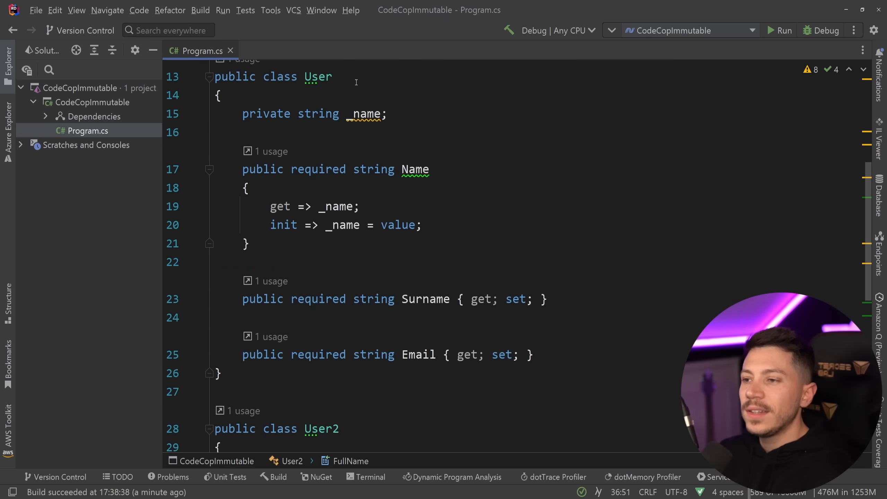
{"action": "scroll", "scroll_direction": "up", "scroll_amount": 3}
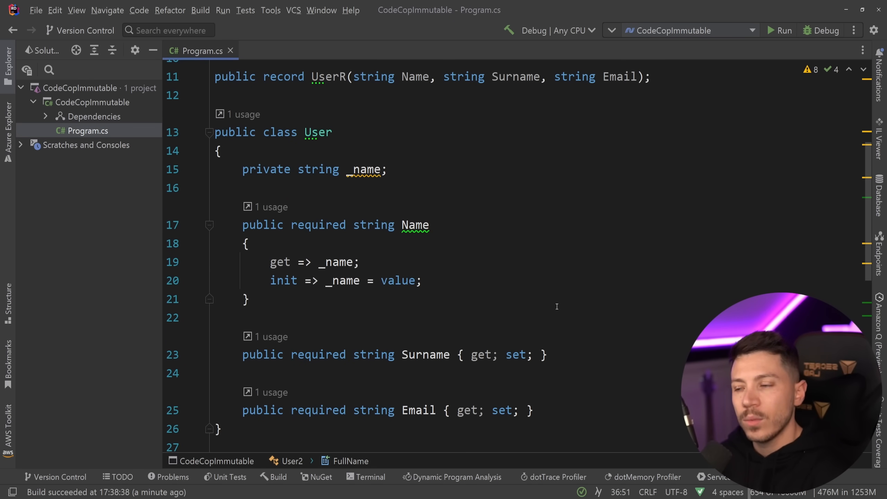
{"action": "scroll", "scroll_direction": "up", "scroll_amount": 3}
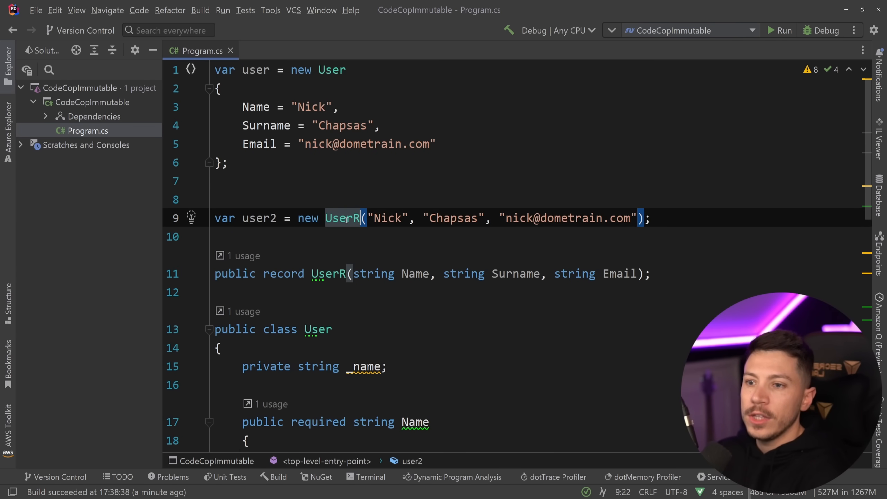
Step: Write var newUser = user2 with { Name = "John" }; below the user2 line
{"action": "type", "text": "var"}
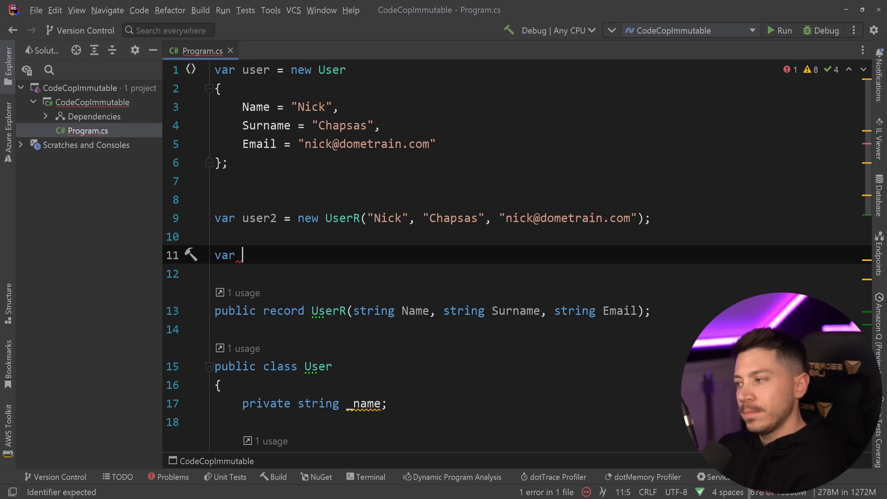
{"action": "type", "text": "newU"}
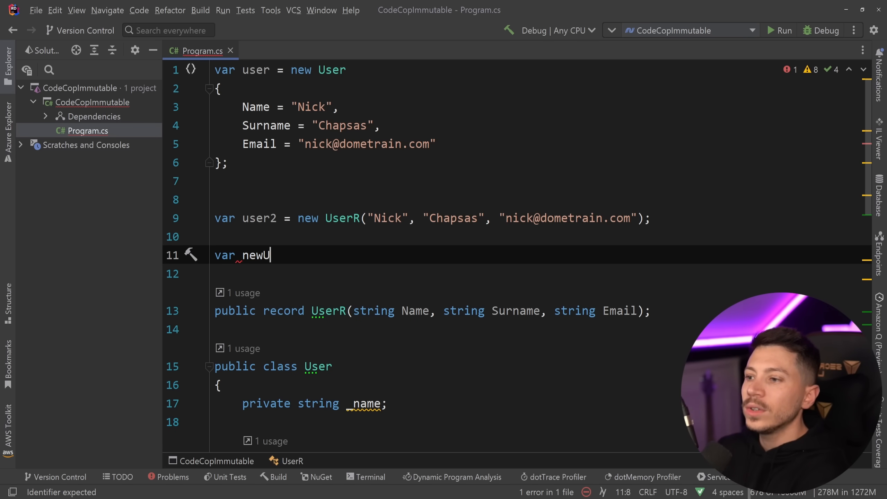
{"action": "type", "text": "ser ="}
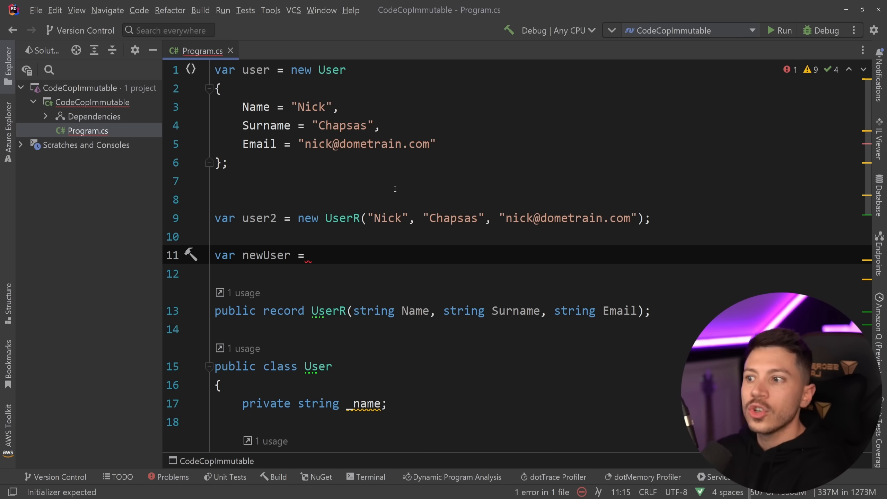
{"action": "type", "text": "user2"}
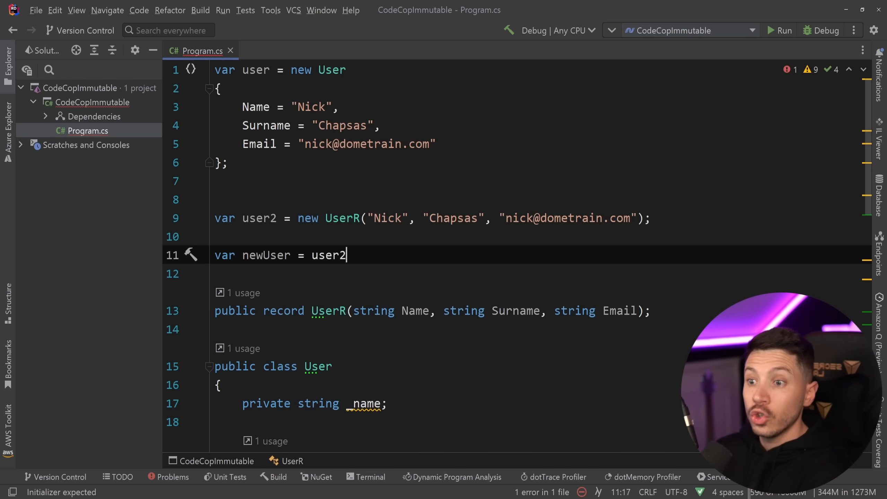
{"action": "type", "text": "with {Name ="}
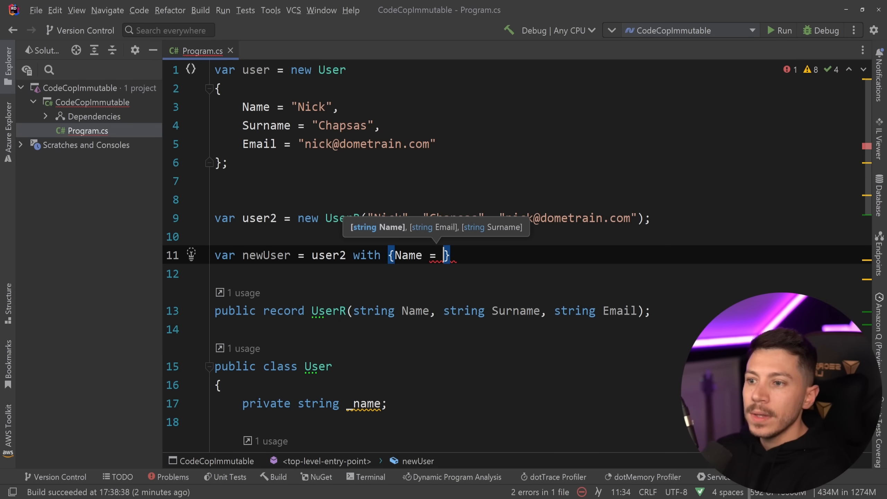
{"action": "type", "text": "\"John\" };"}
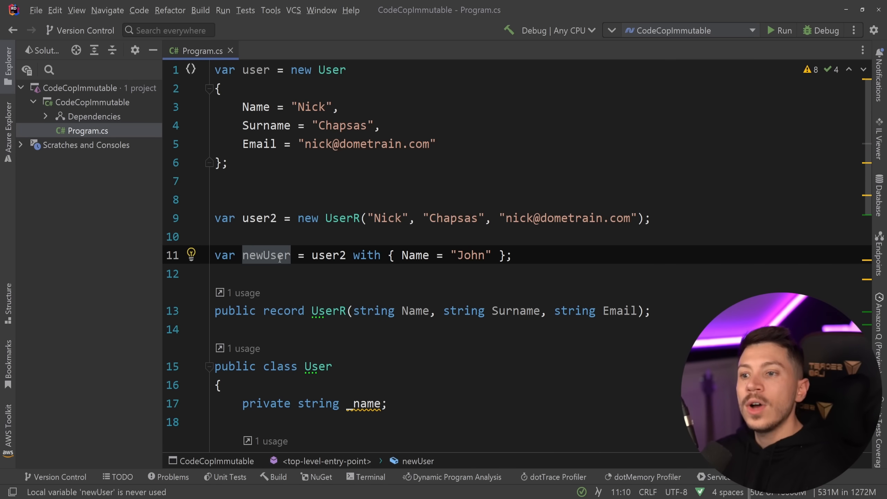
{"action": "mouse_move", "coordinate": [496, 128]}
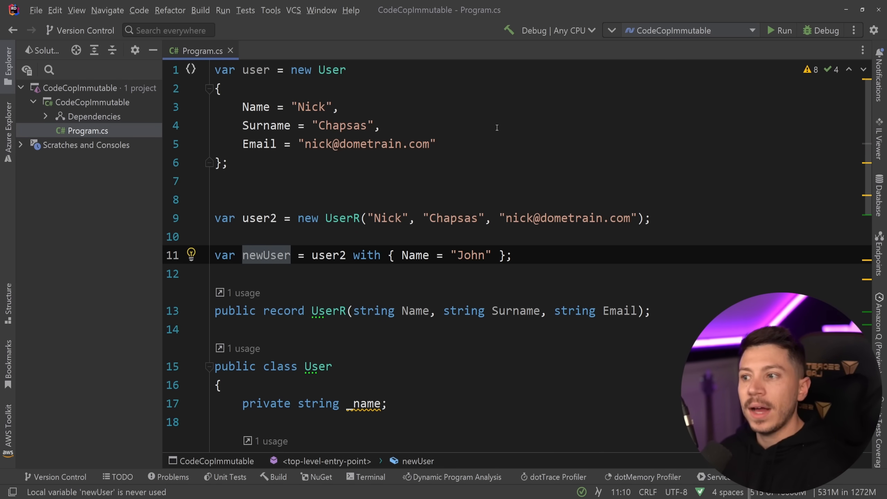
{"action": "double_click", "coordinate": [366, 255]}
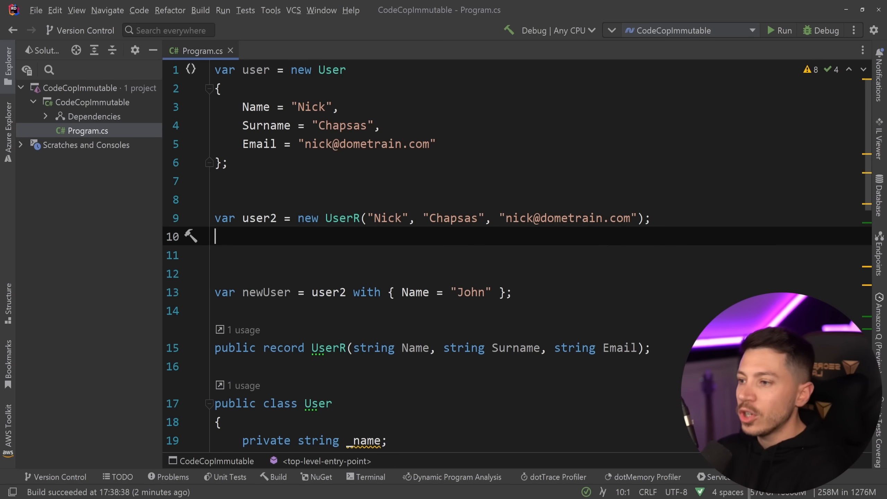
Step: Write user2.Name = "John"; leaving the init-only compiler error showing
{"action": "type", "text": "user2.Name = \""}
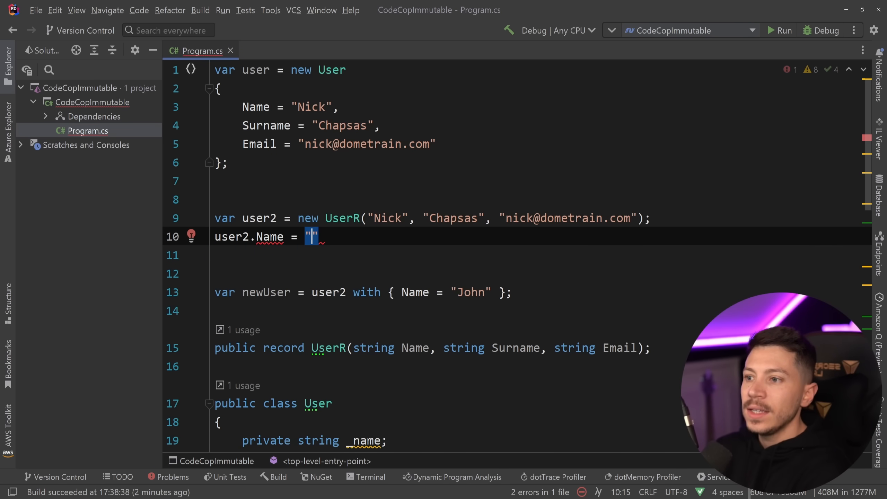
{"action": "type", "text": "John\";"}
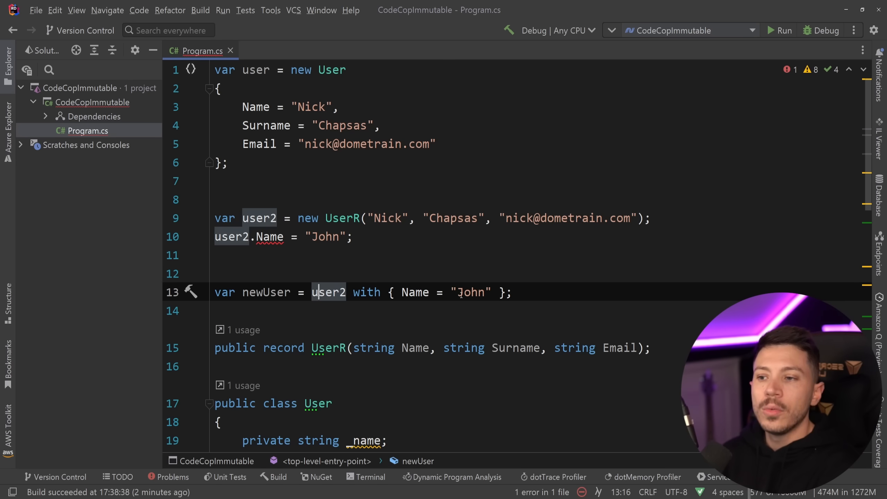
{"action": "left_click", "coordinate": [463, 292]}
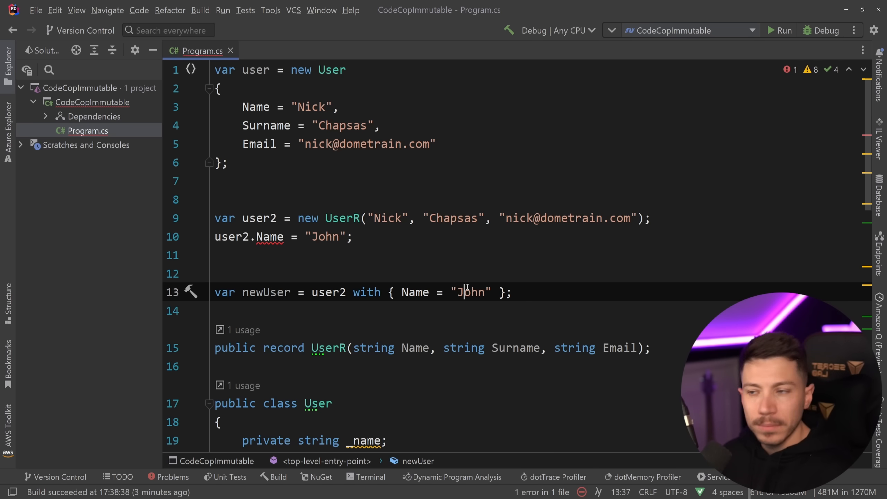
{"action": "scroll", "scroll_direction": "down", "scroll_amount": 3}
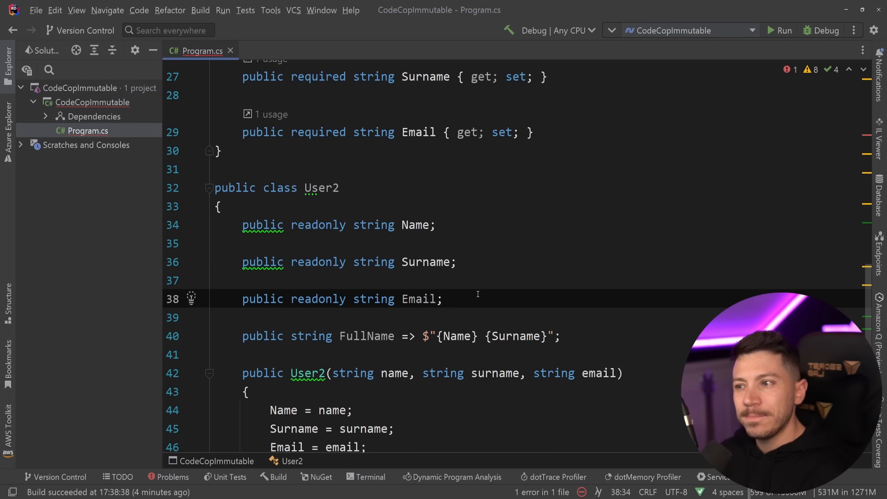
{"action": "scroll", "scroll_direction": "down", "scroll_amount": 3}
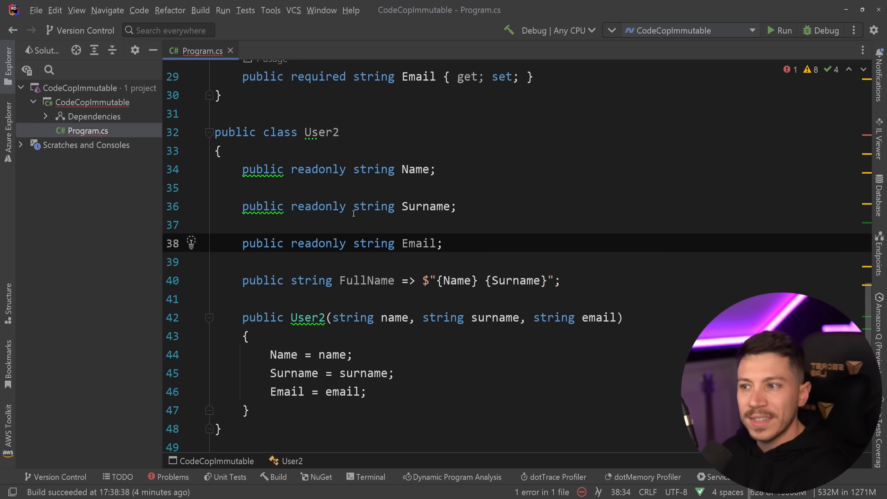